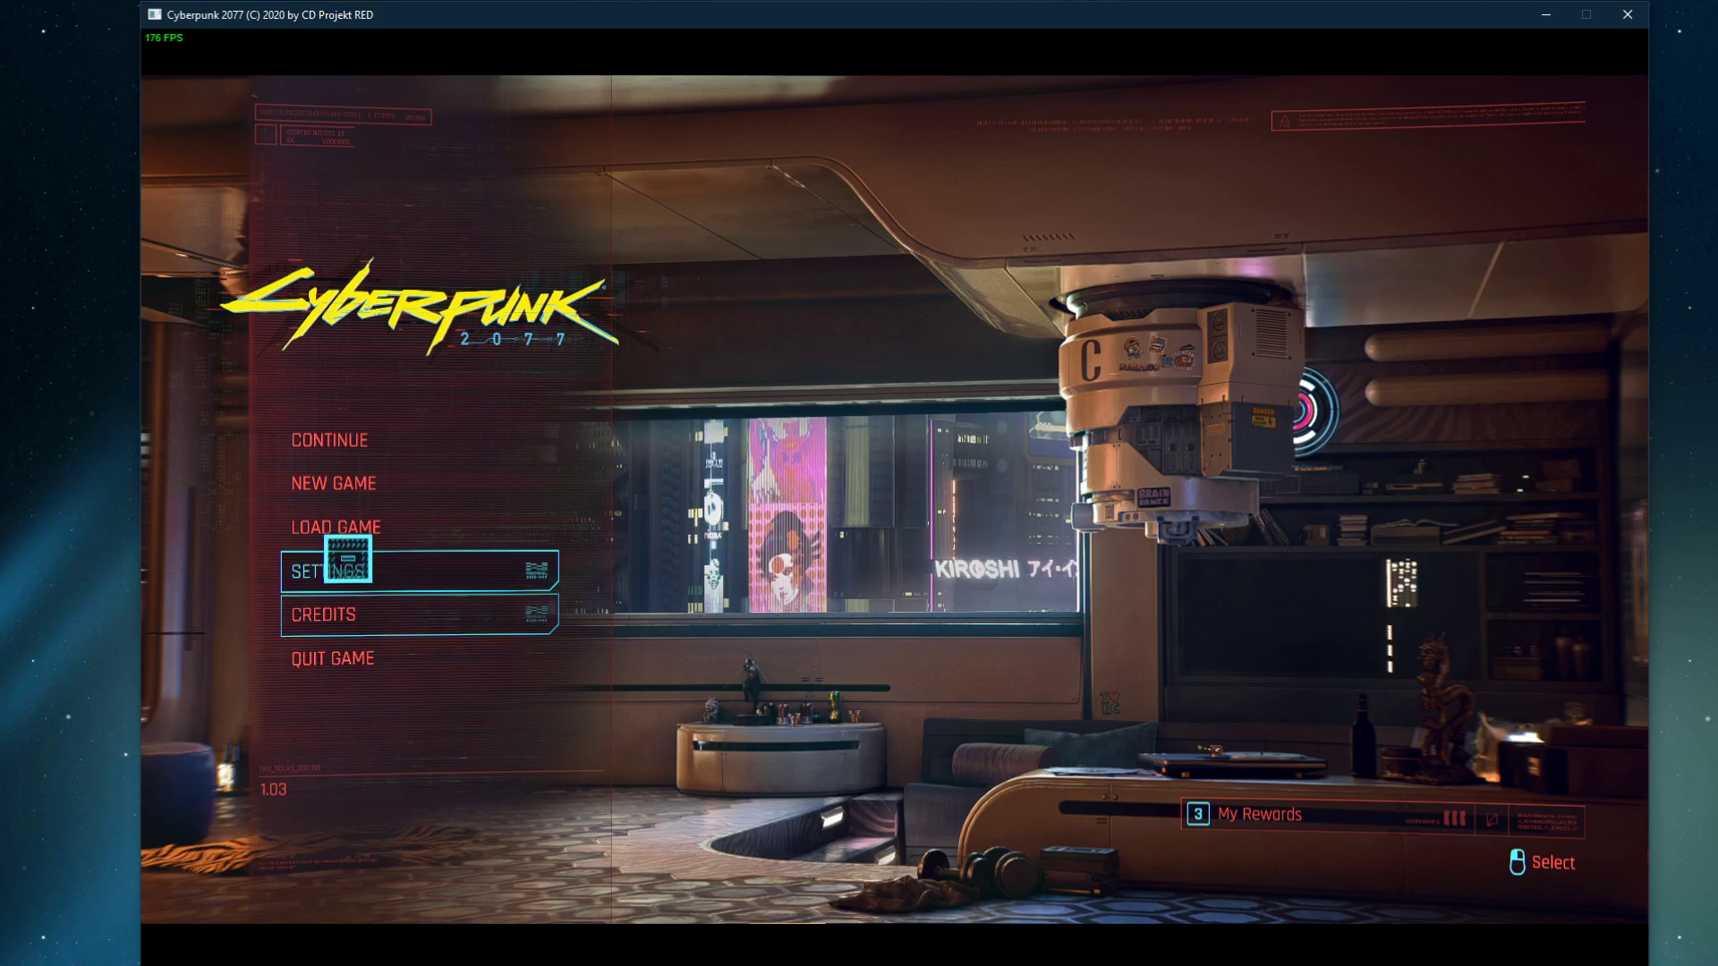
# Step: Enter the game's Settings from the main menu to reach the Video options
pyautogui.click(327, 570)
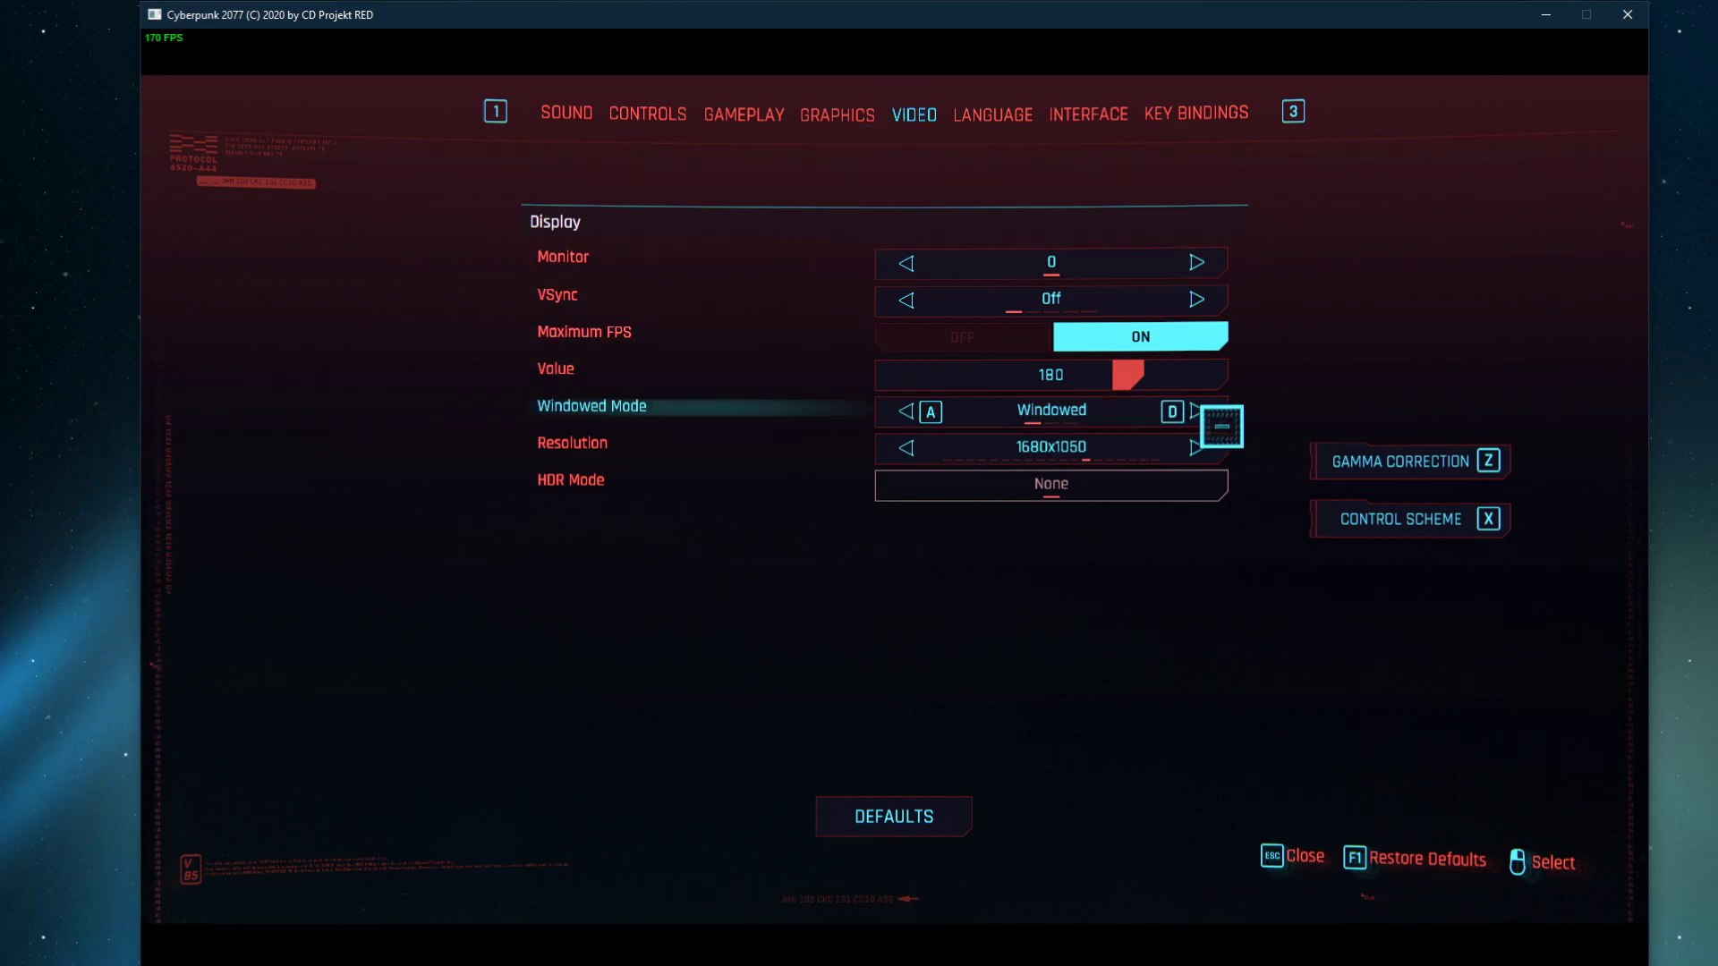
# Step: Set Windowed Mode to Fullscreen, change the resolution, and move to the Graphics settings
pyautogui.click(1196, 448)
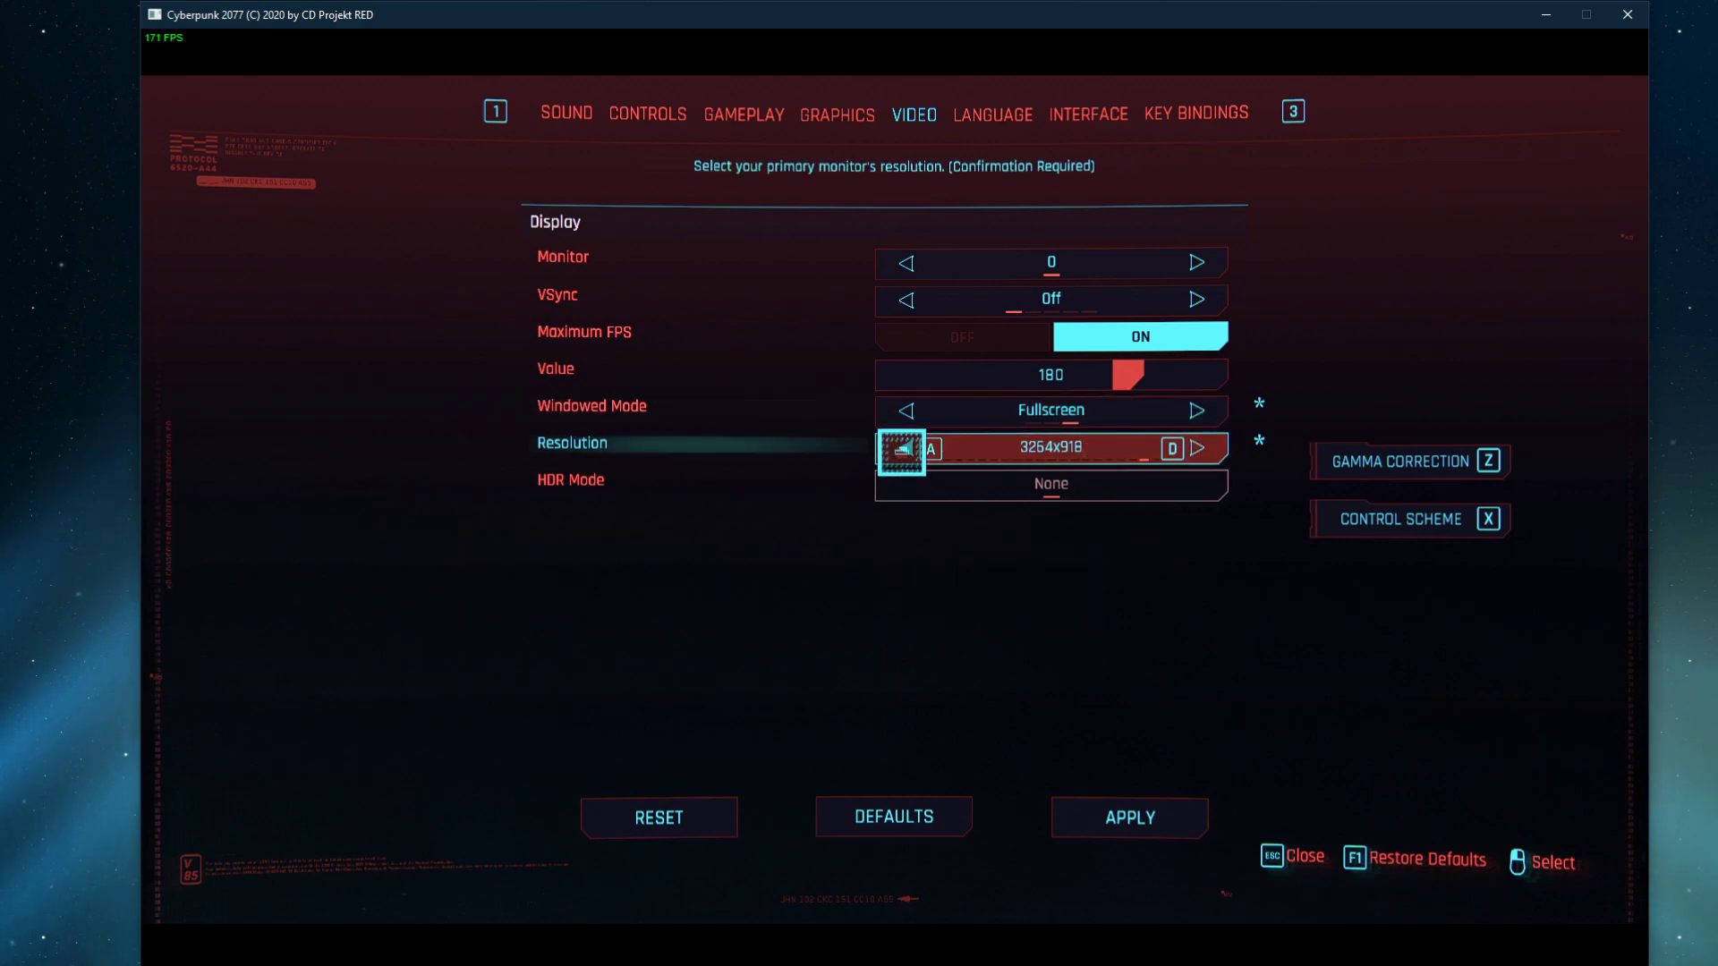
pyautogui.click(1200, 449)
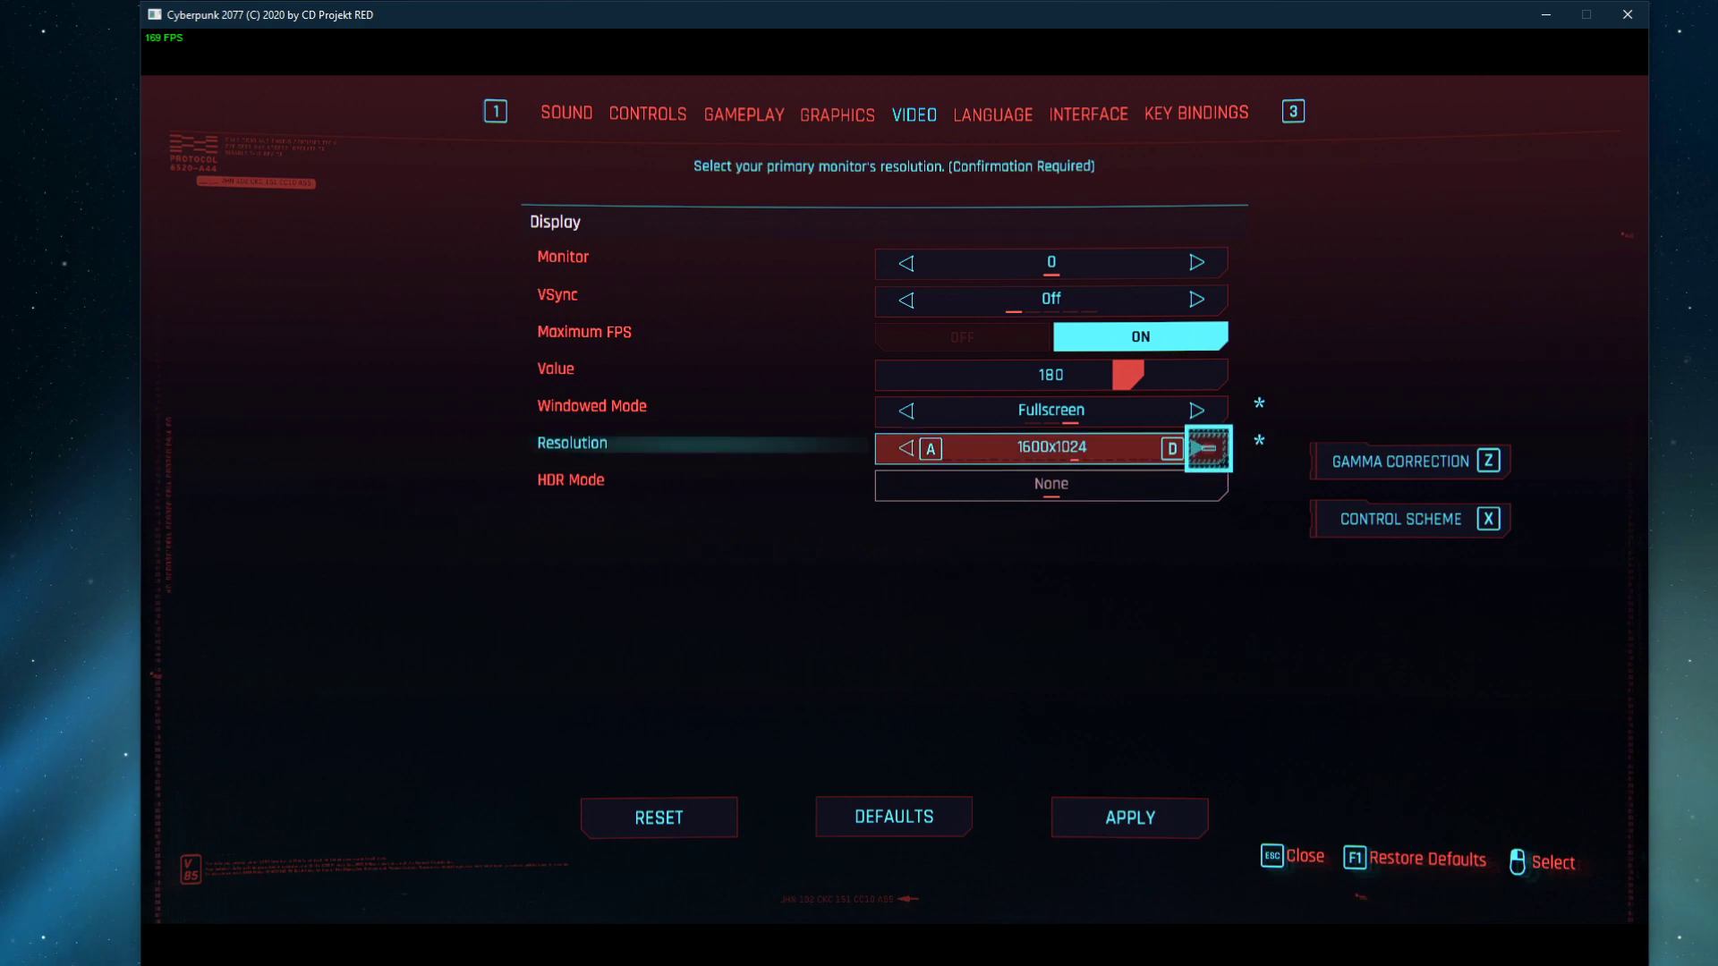
pyautogui.click(836, 114)
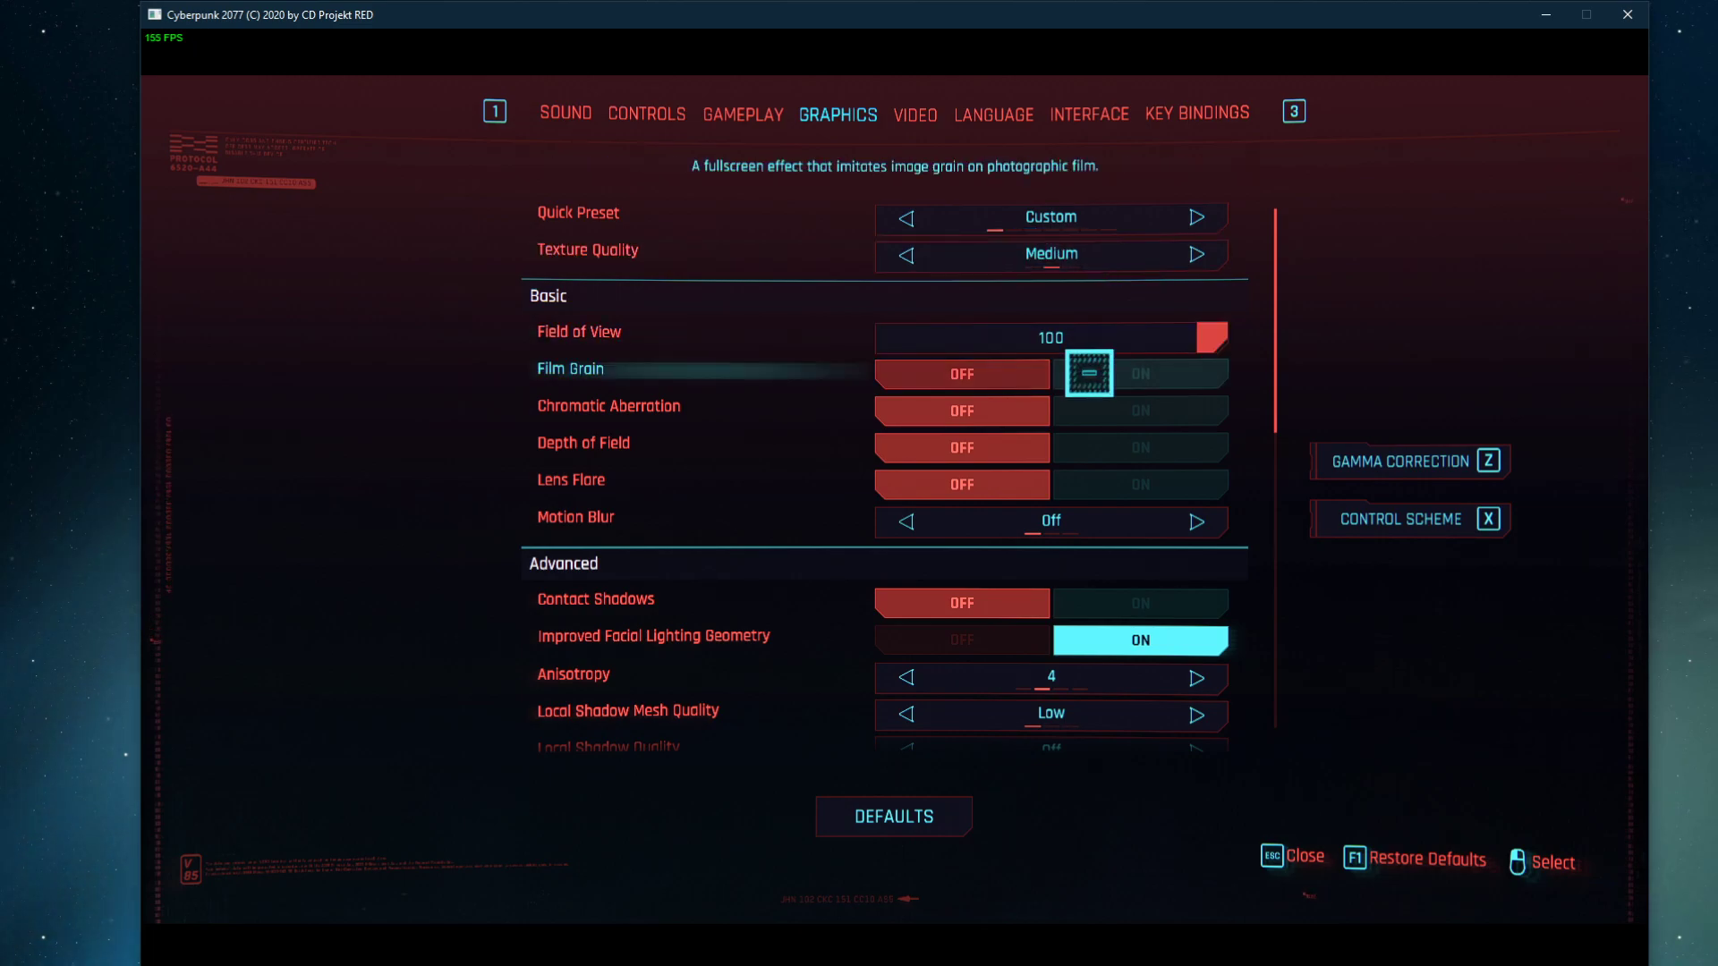
pyautogui.press('Down')
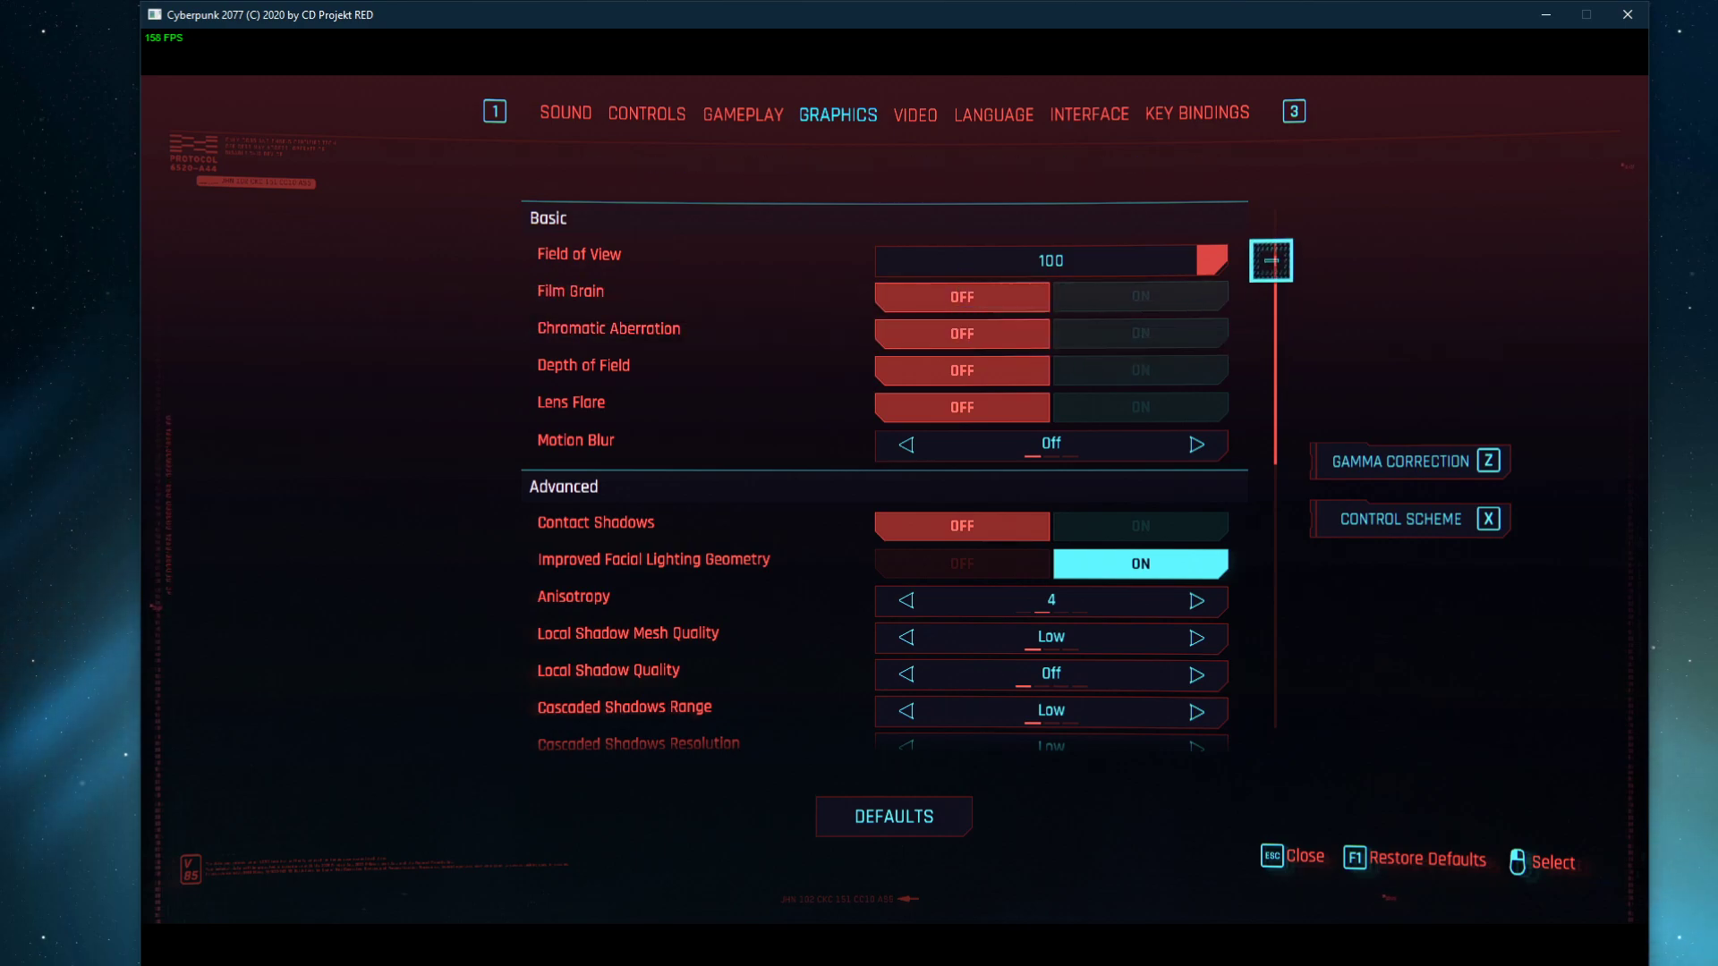
pyautogui.scroll(-3)
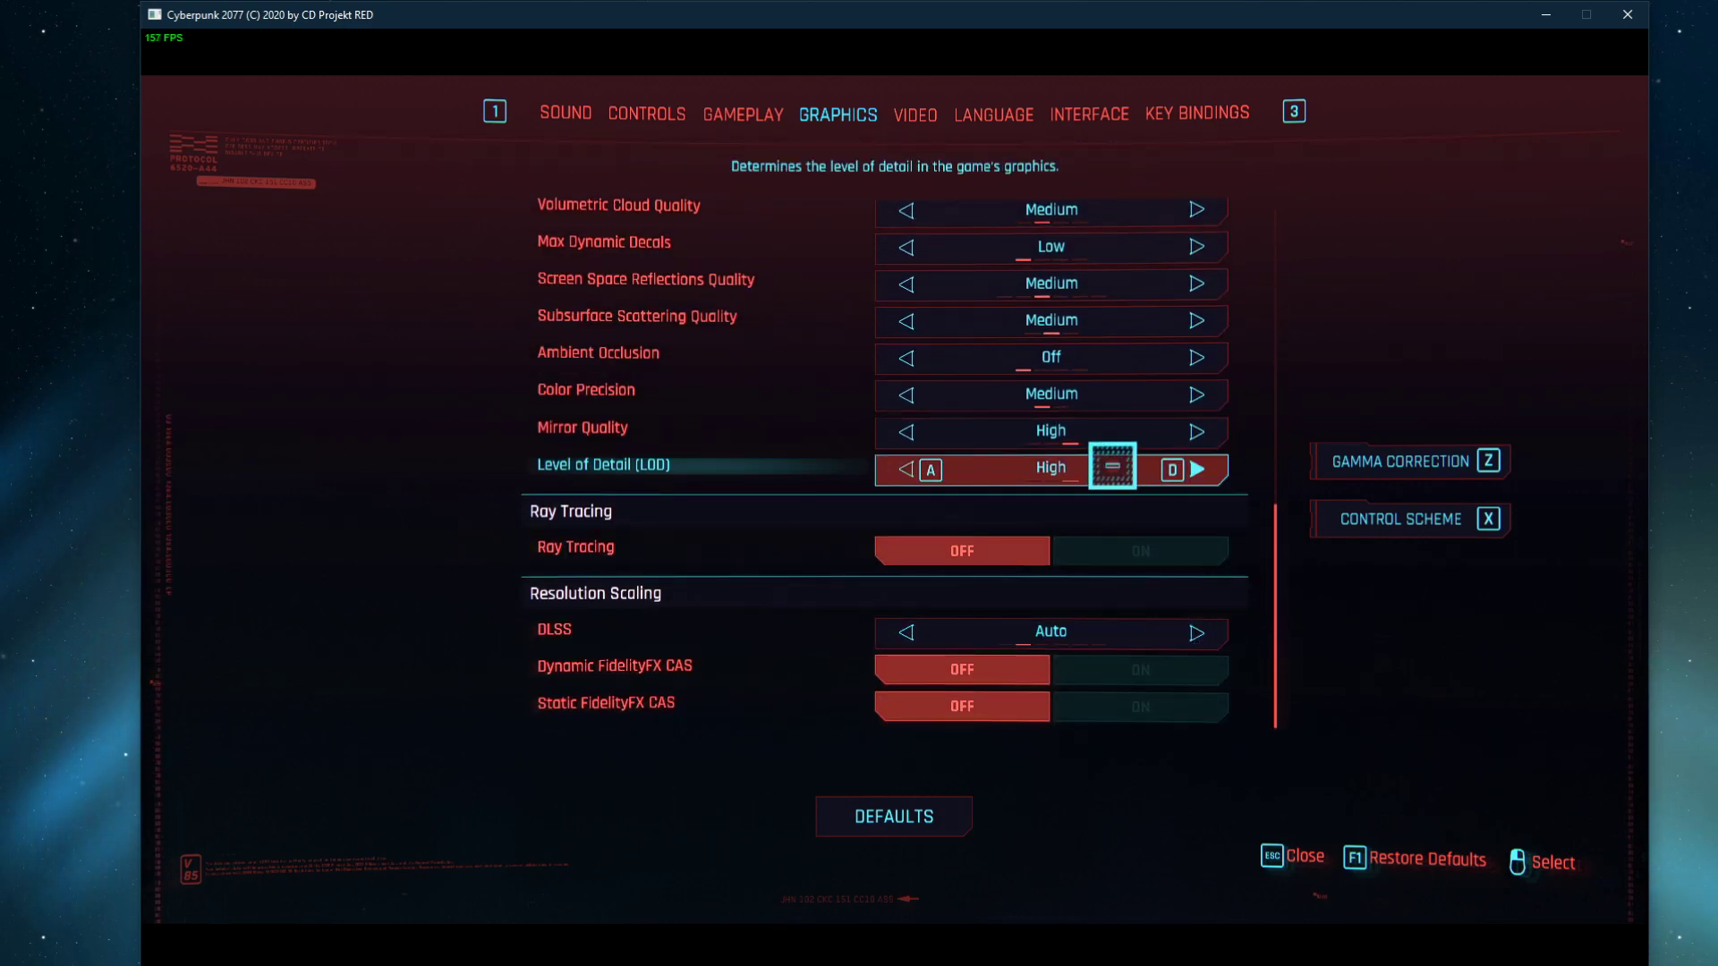
# Step: Turn Ray Tracing on with Ray-Traced Lighting set to Off, then exit the game to the desktop
pyautogui.press('down')
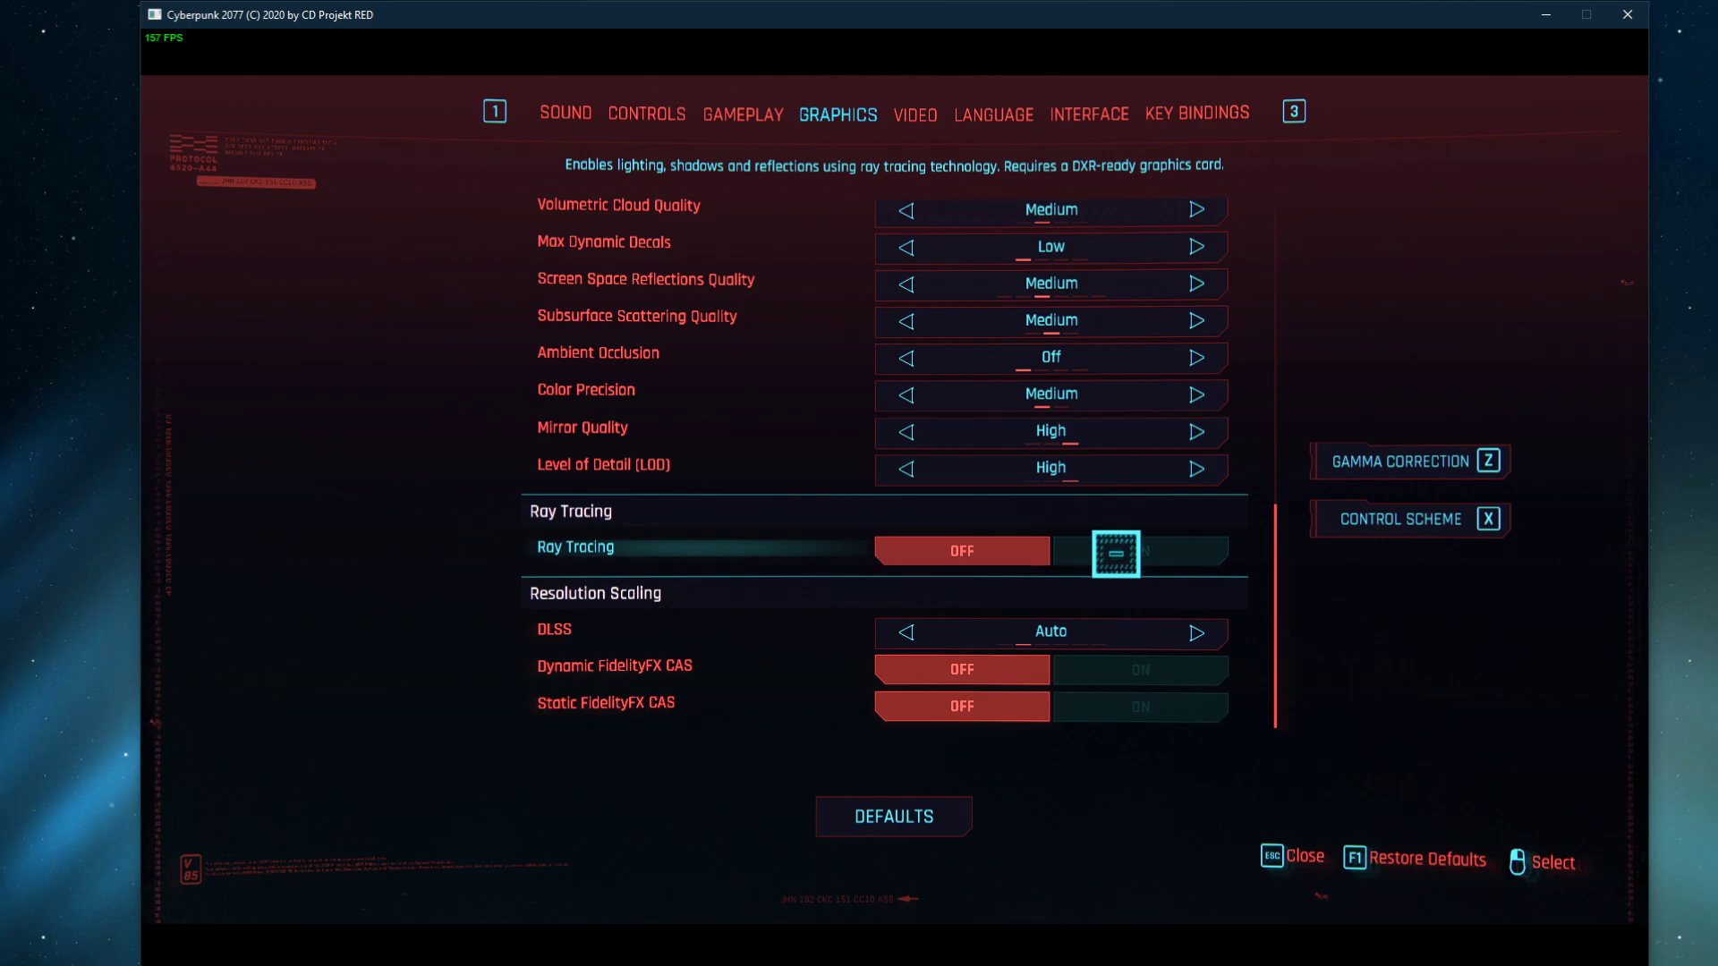
pyautogui.click(1138, 550)
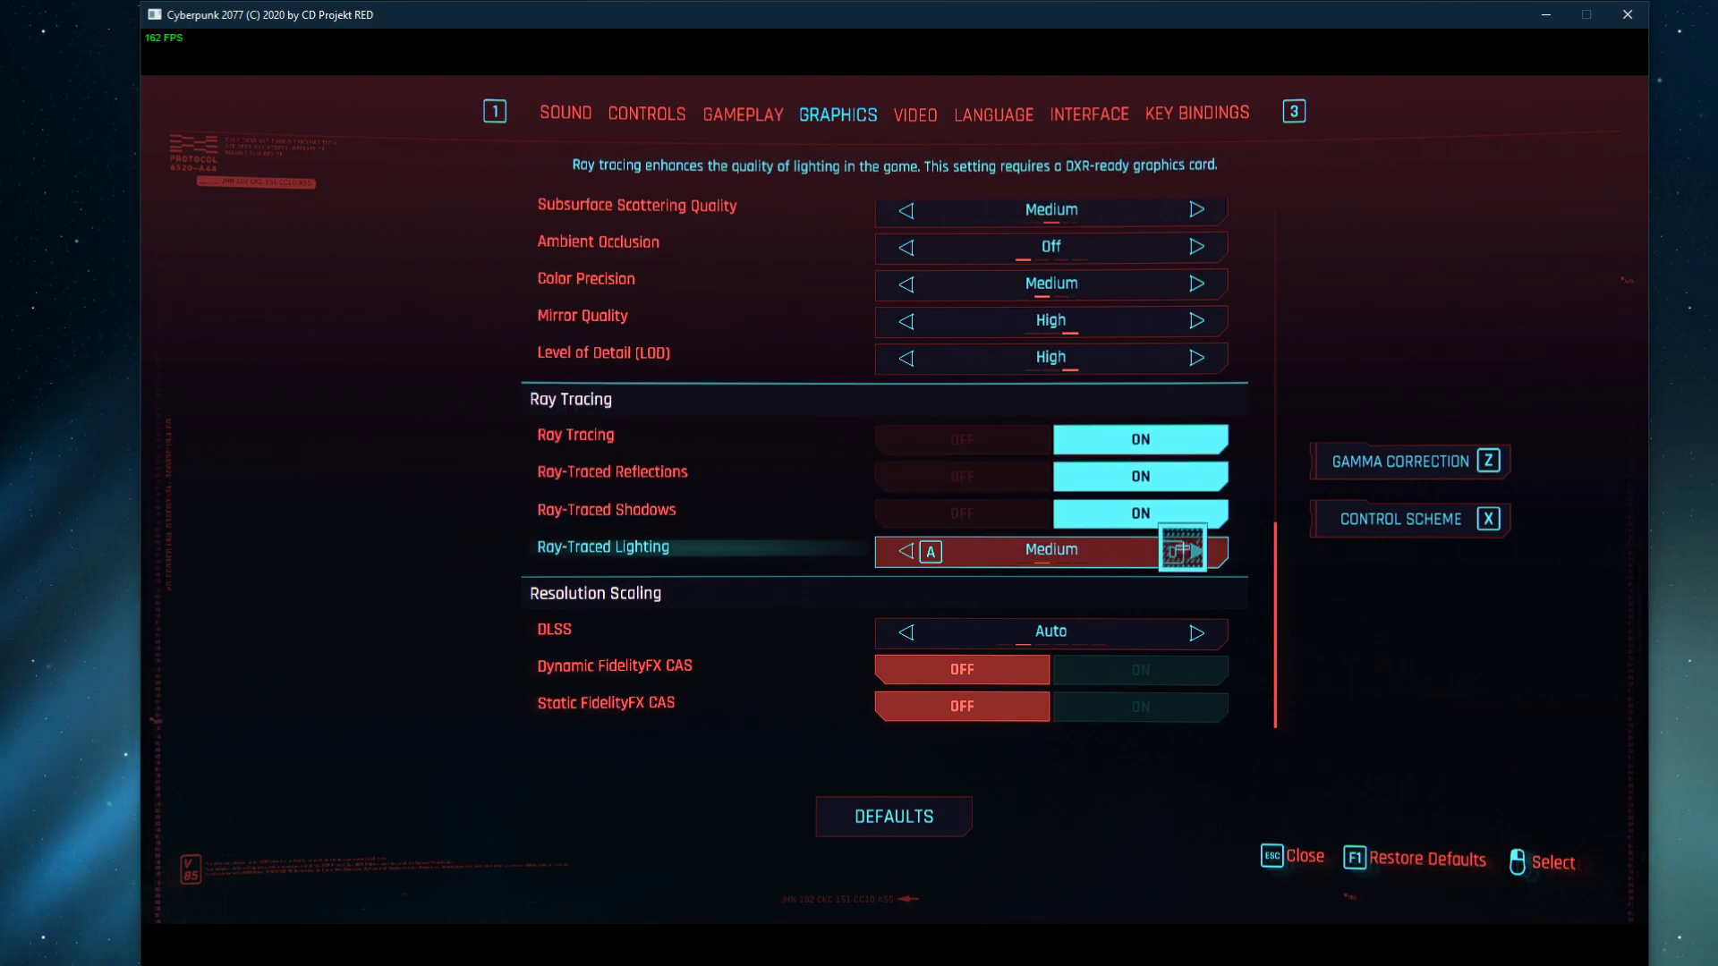
pyautogui.moveTo(1185, 602)
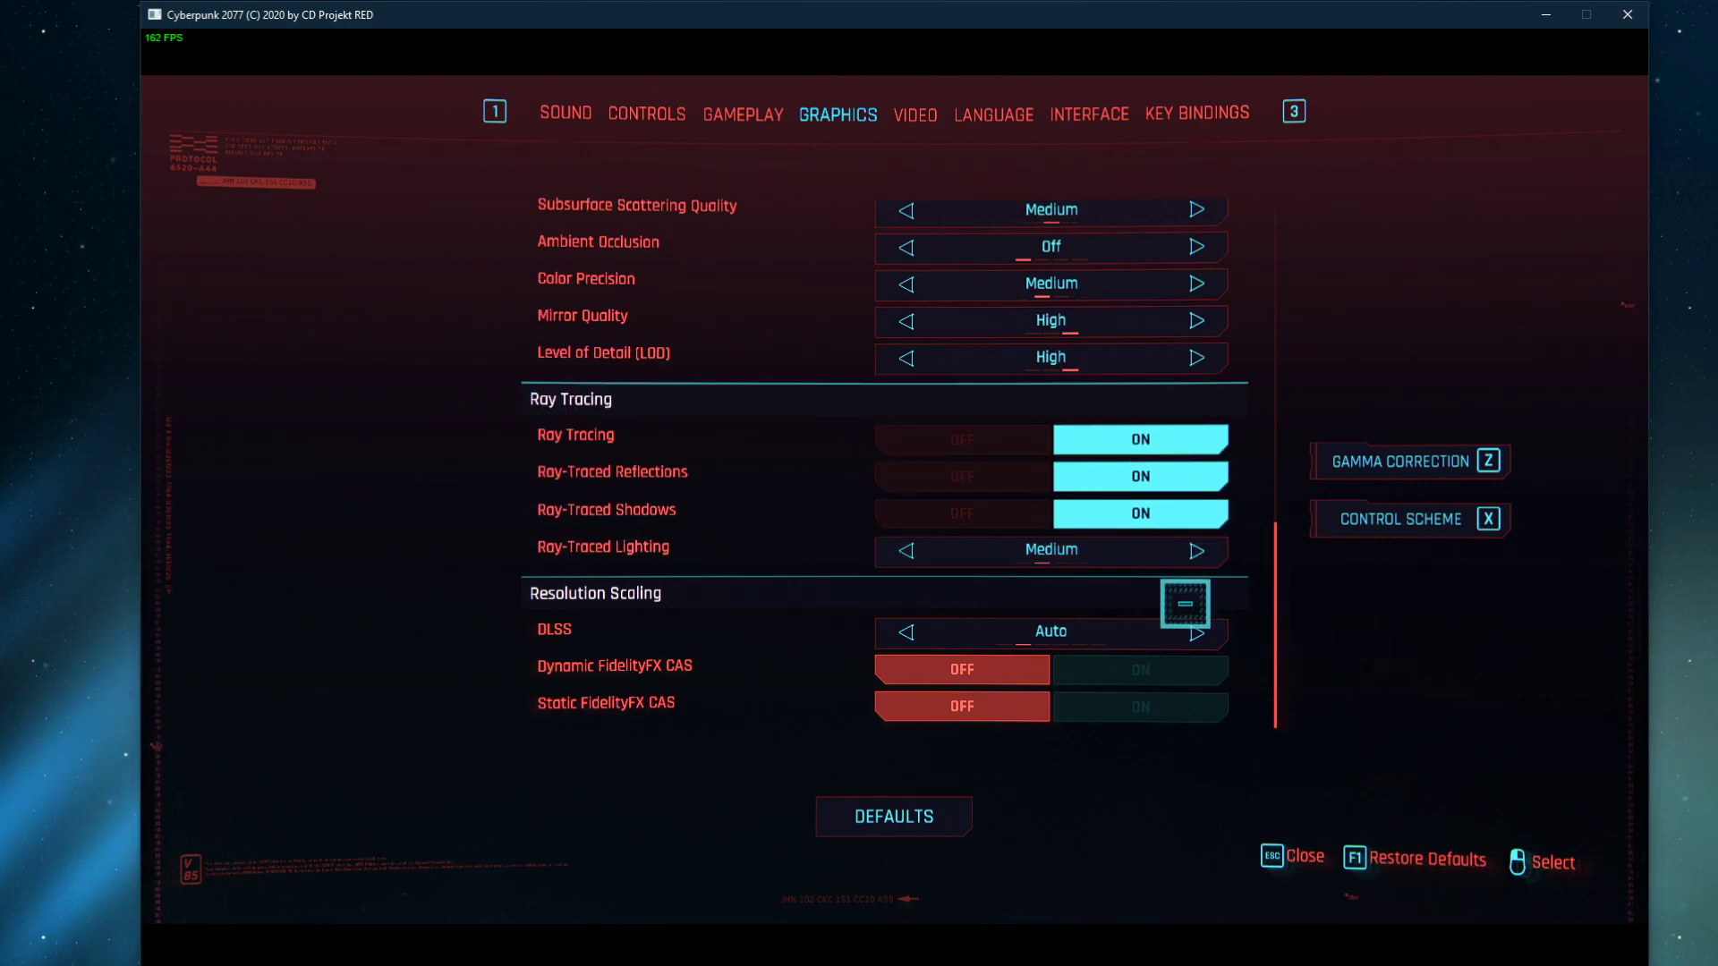
pyautogui.click(903, 551)
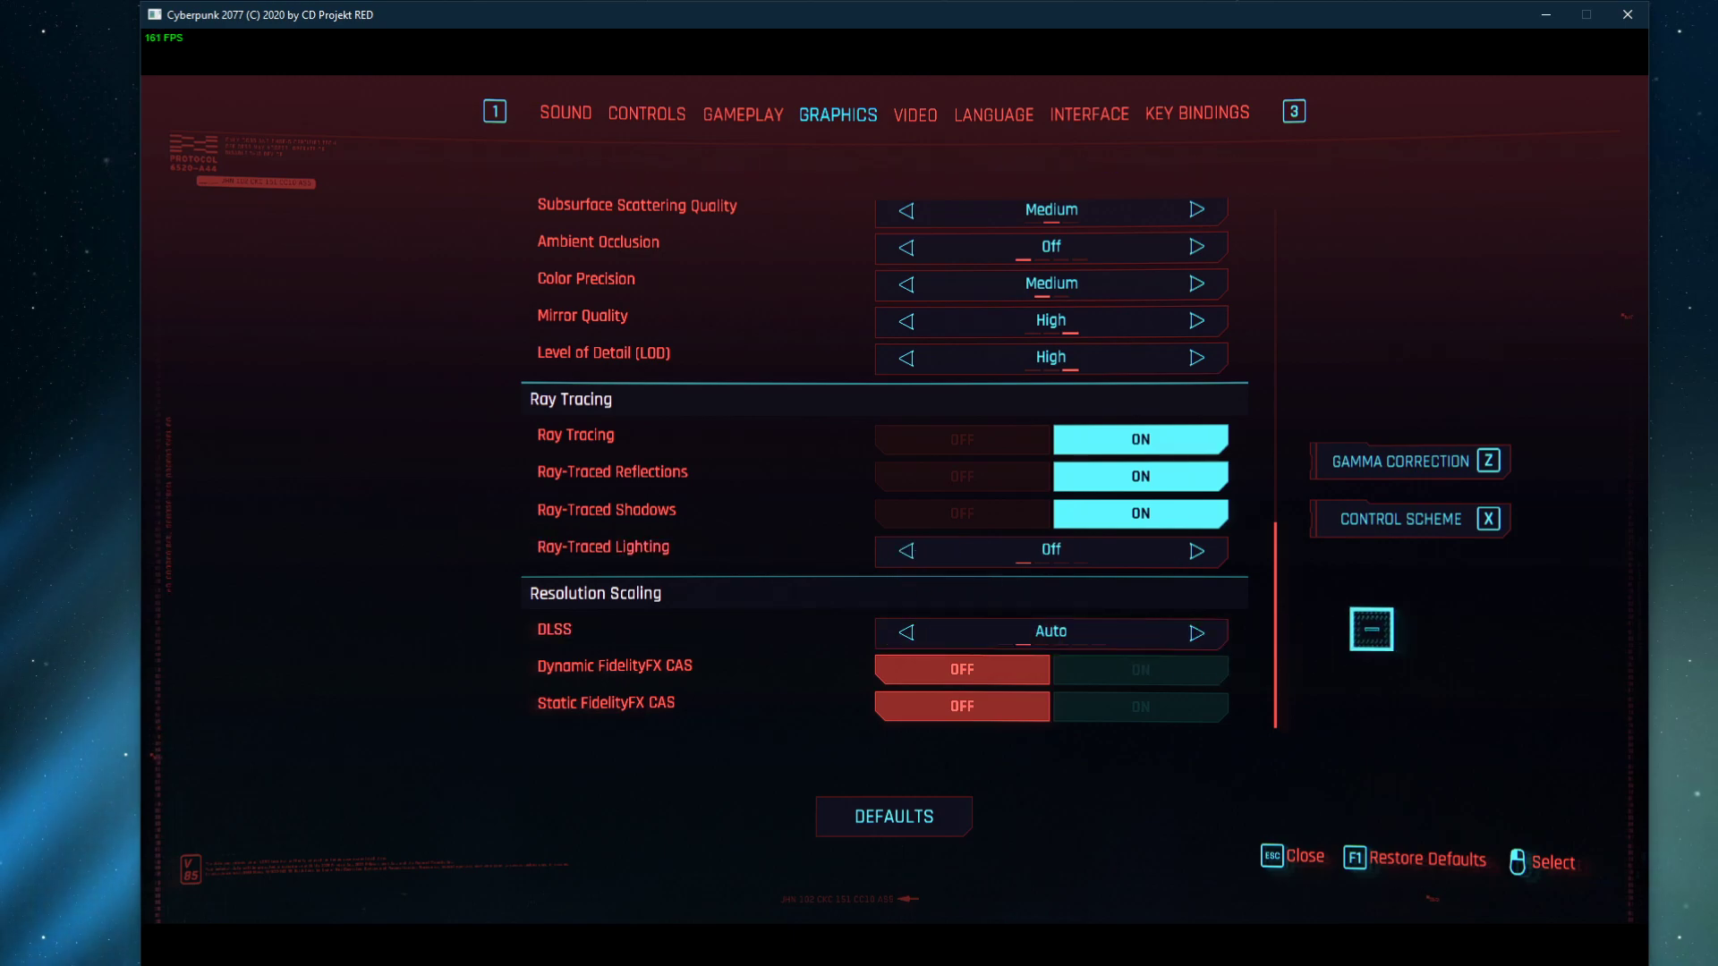
pyautogui.click(961, 439)
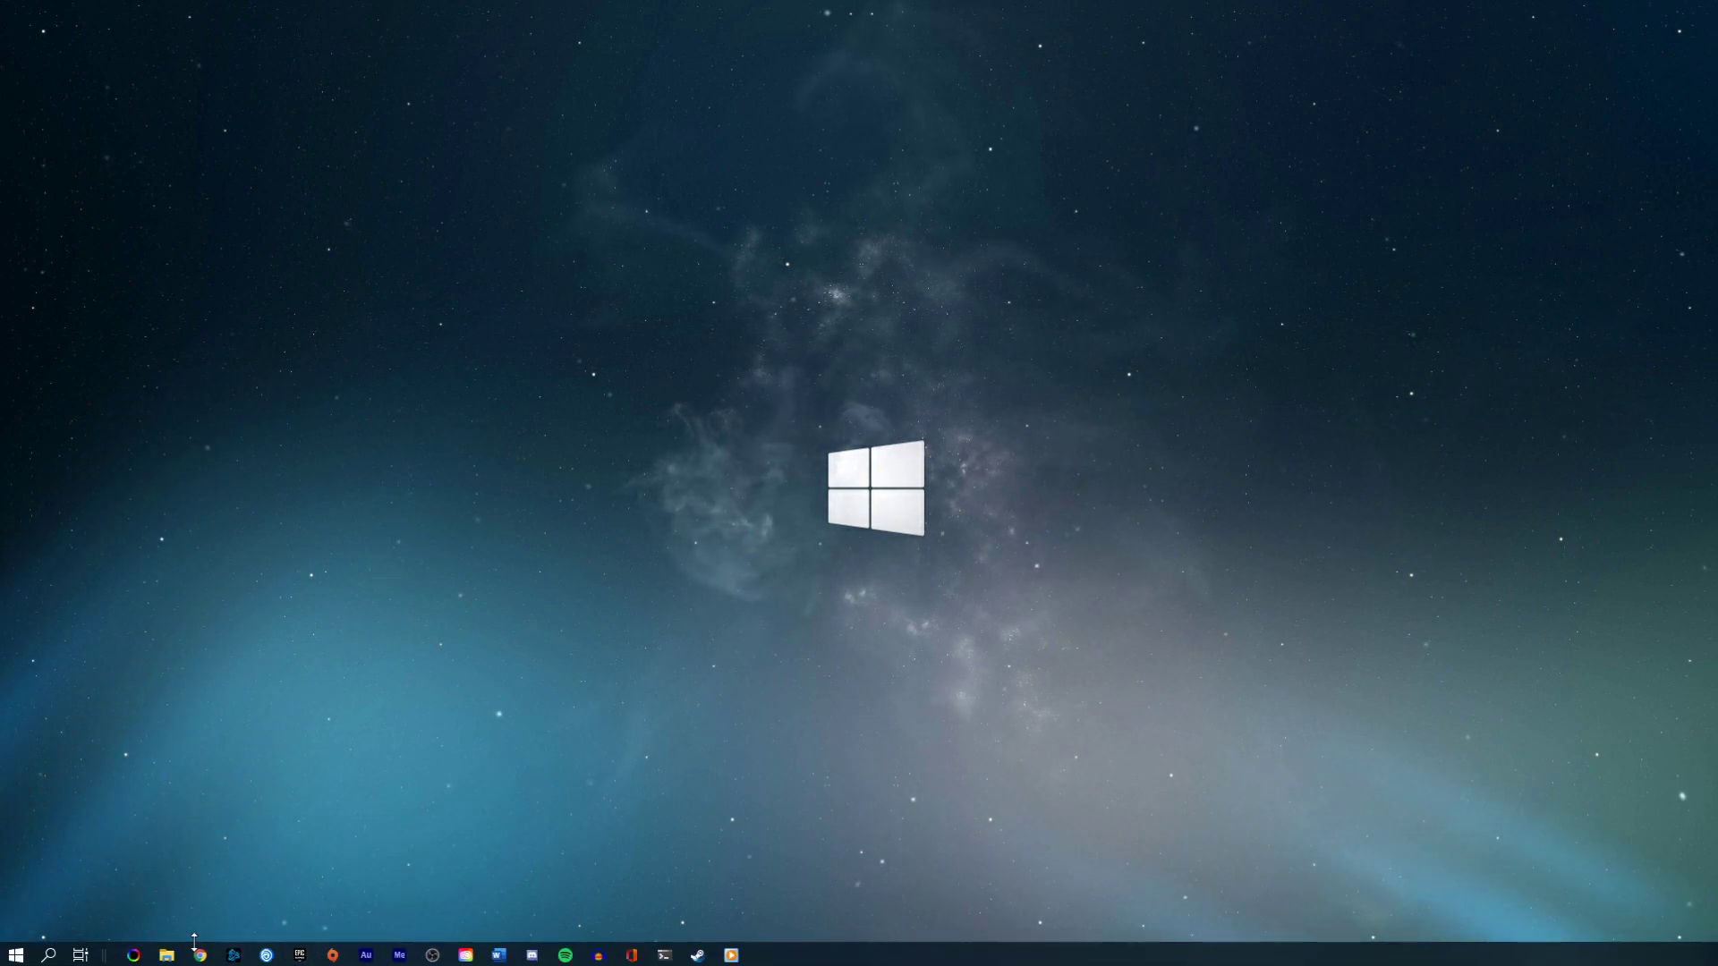
# Step: Browse File Explorer to D: > Program Files > Steam > steamapps > common
pyautogui.click(166, 955)
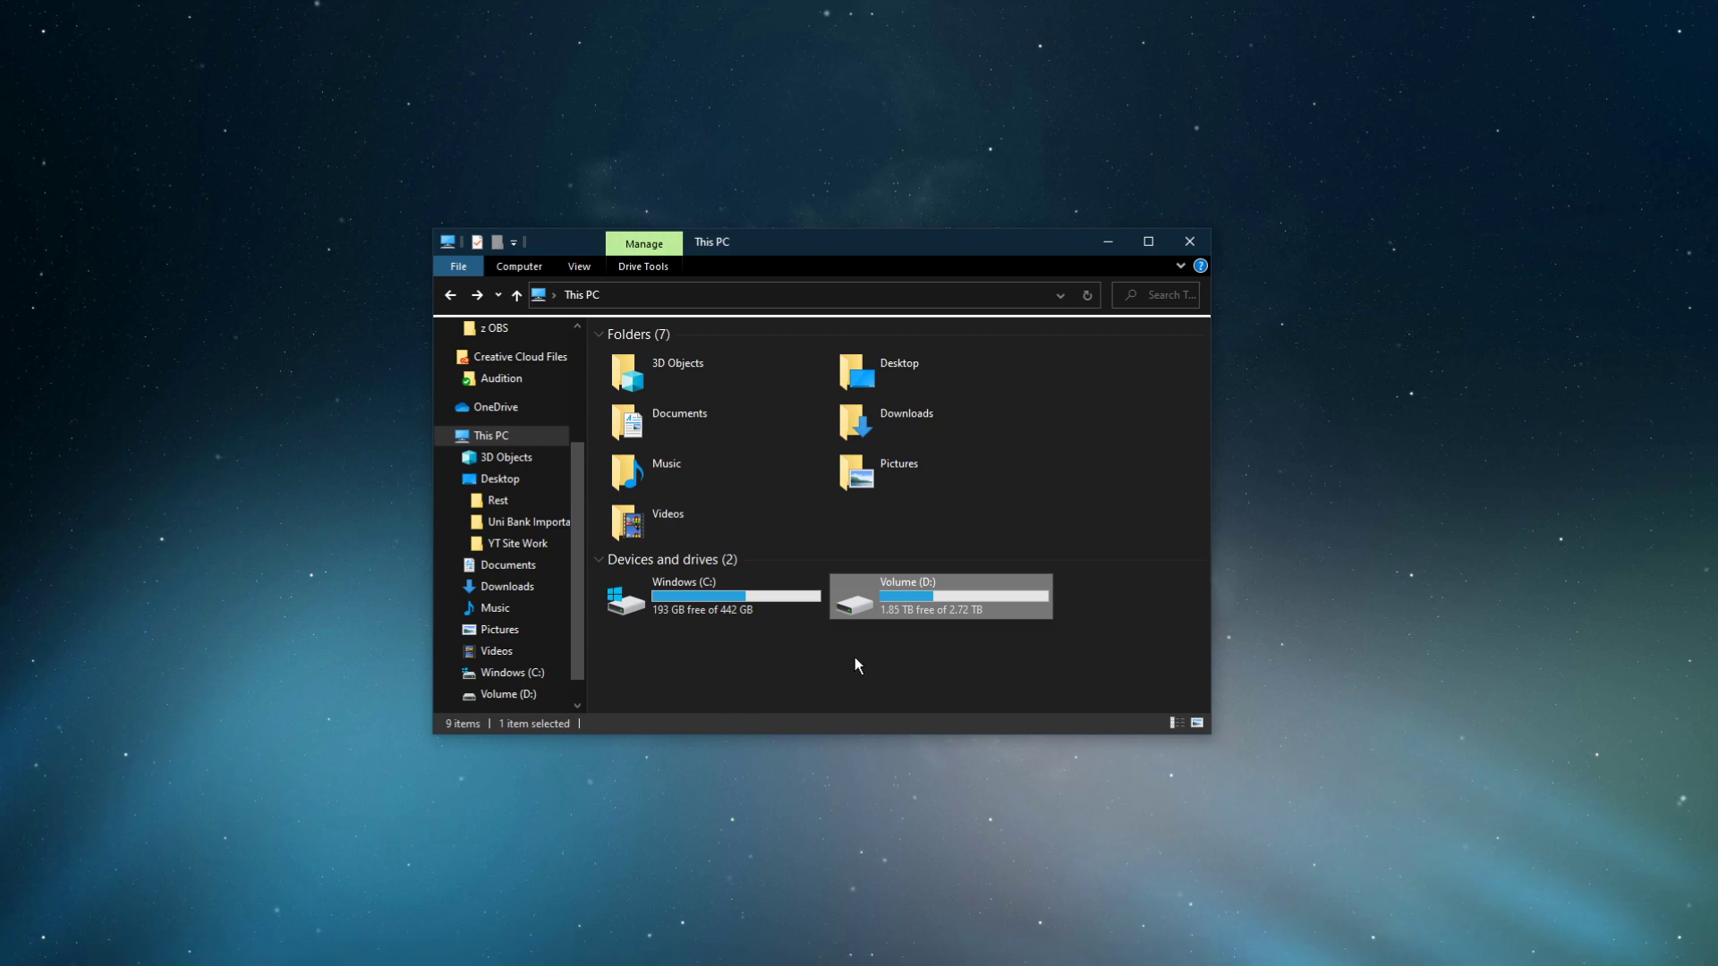
pyautogui.moveTo(1039, 673)
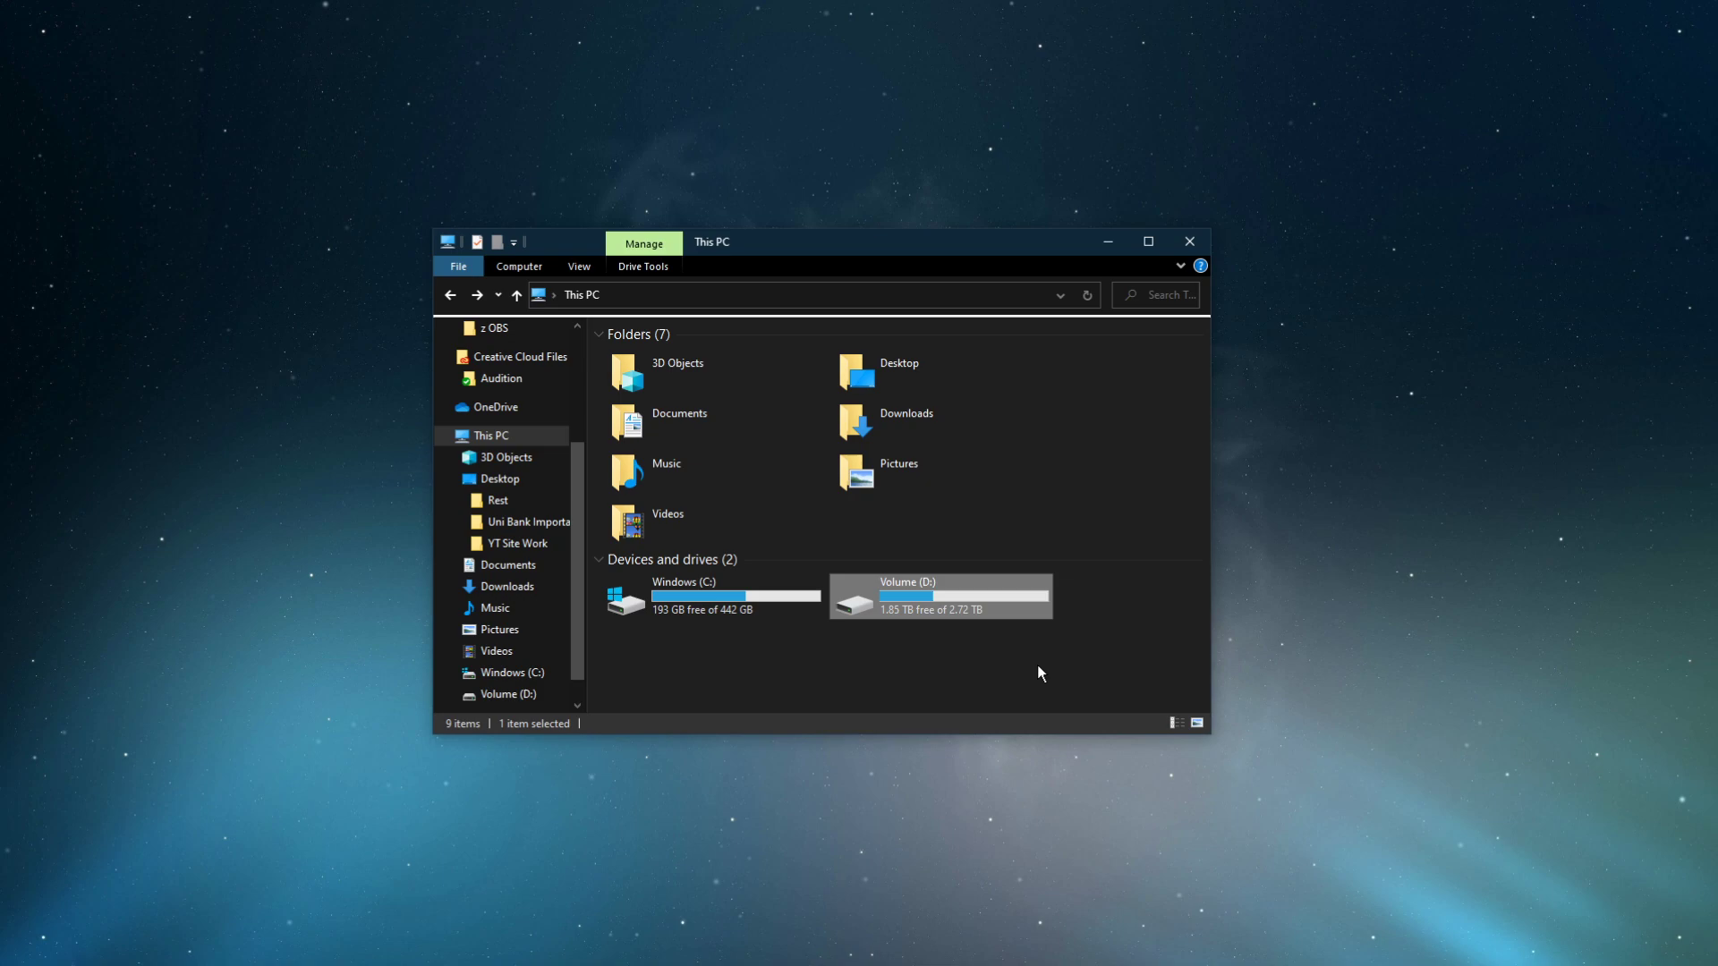
pyautogui.doubleClick(907, 595)
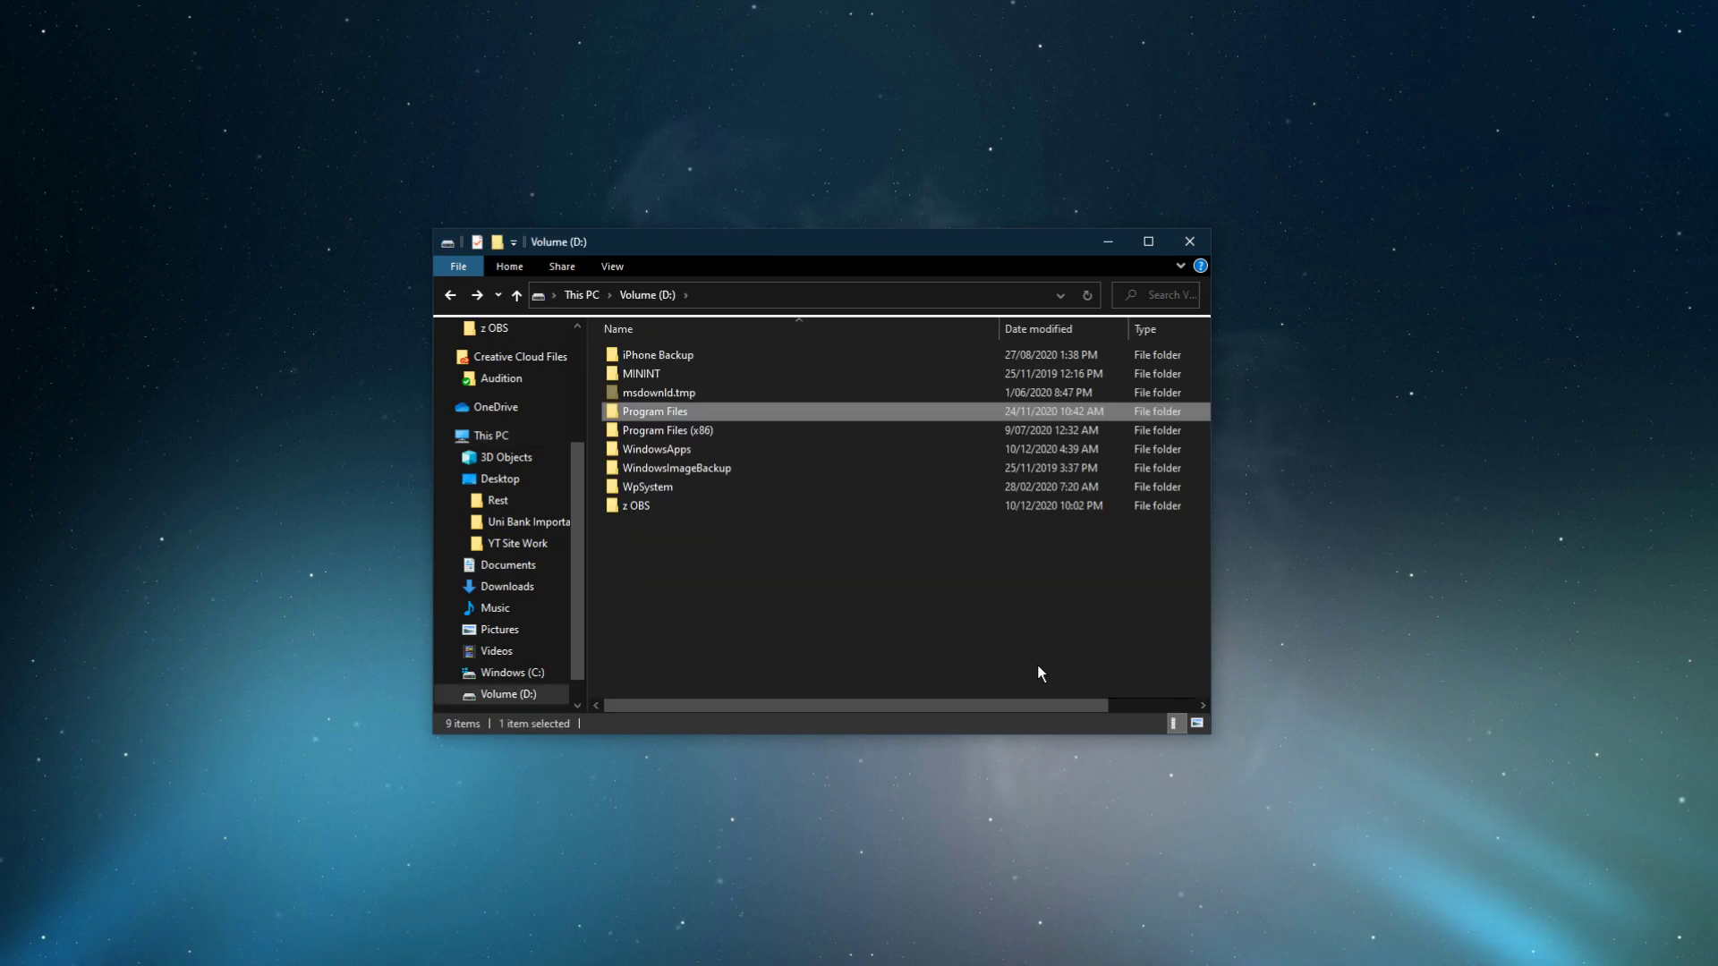
pyautogui.doubleClick(654, 410)
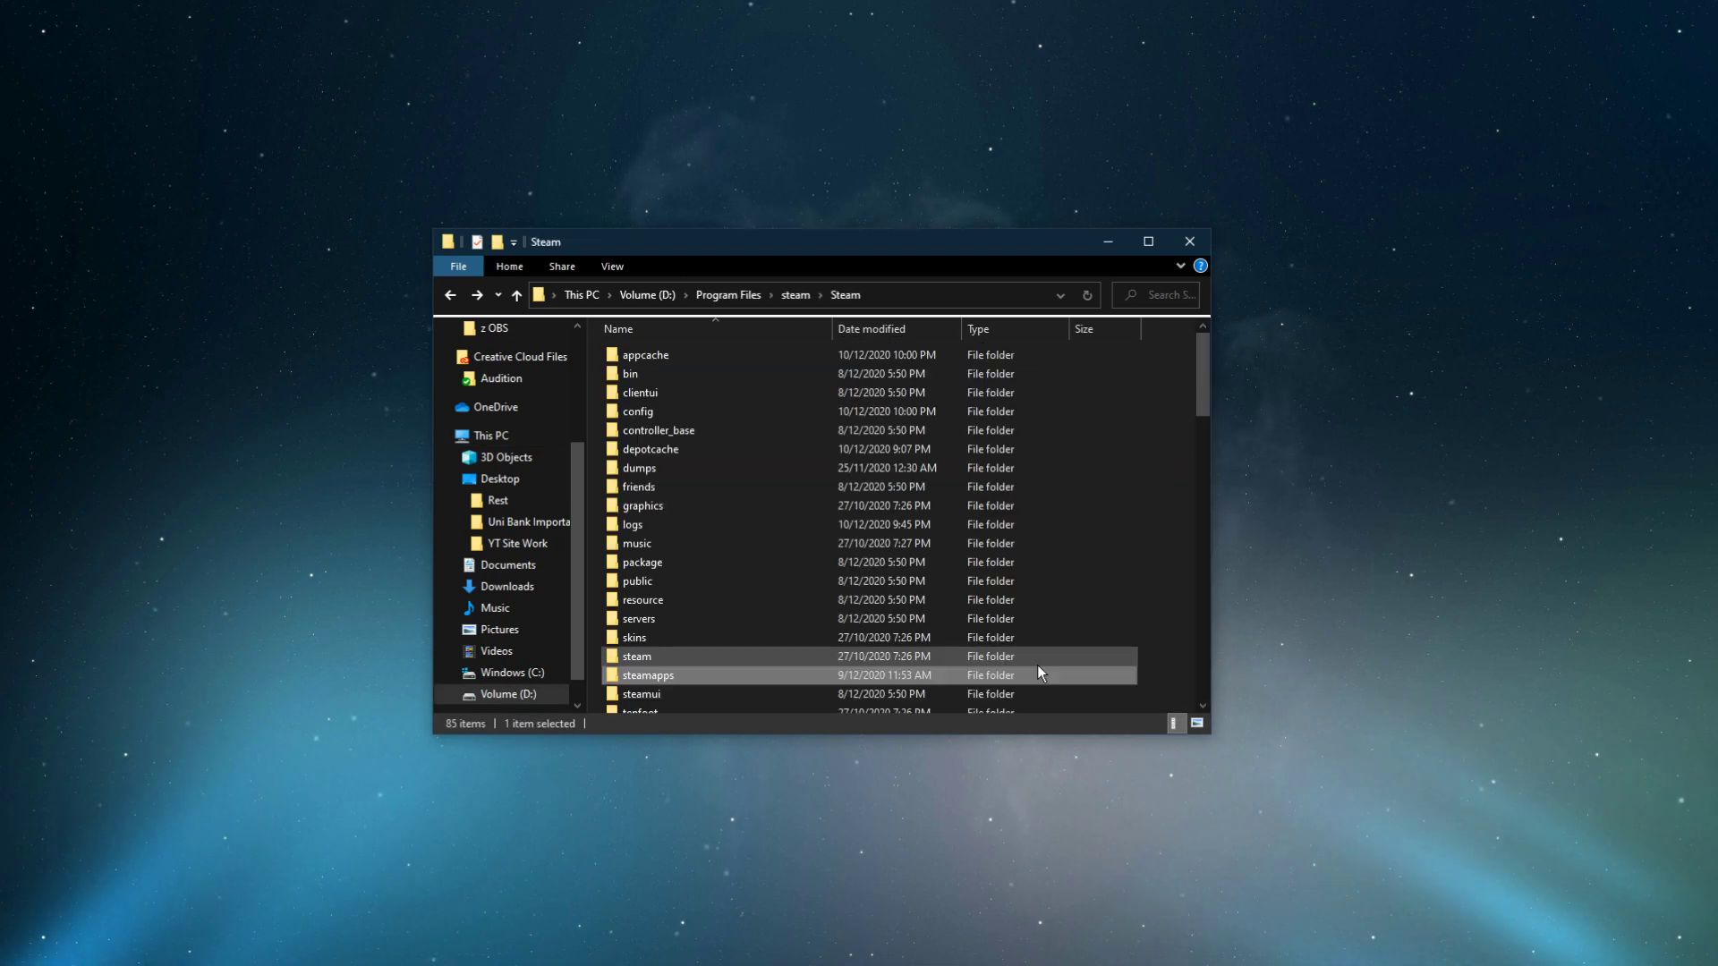
pyautogui.doubleClick(648, 674)
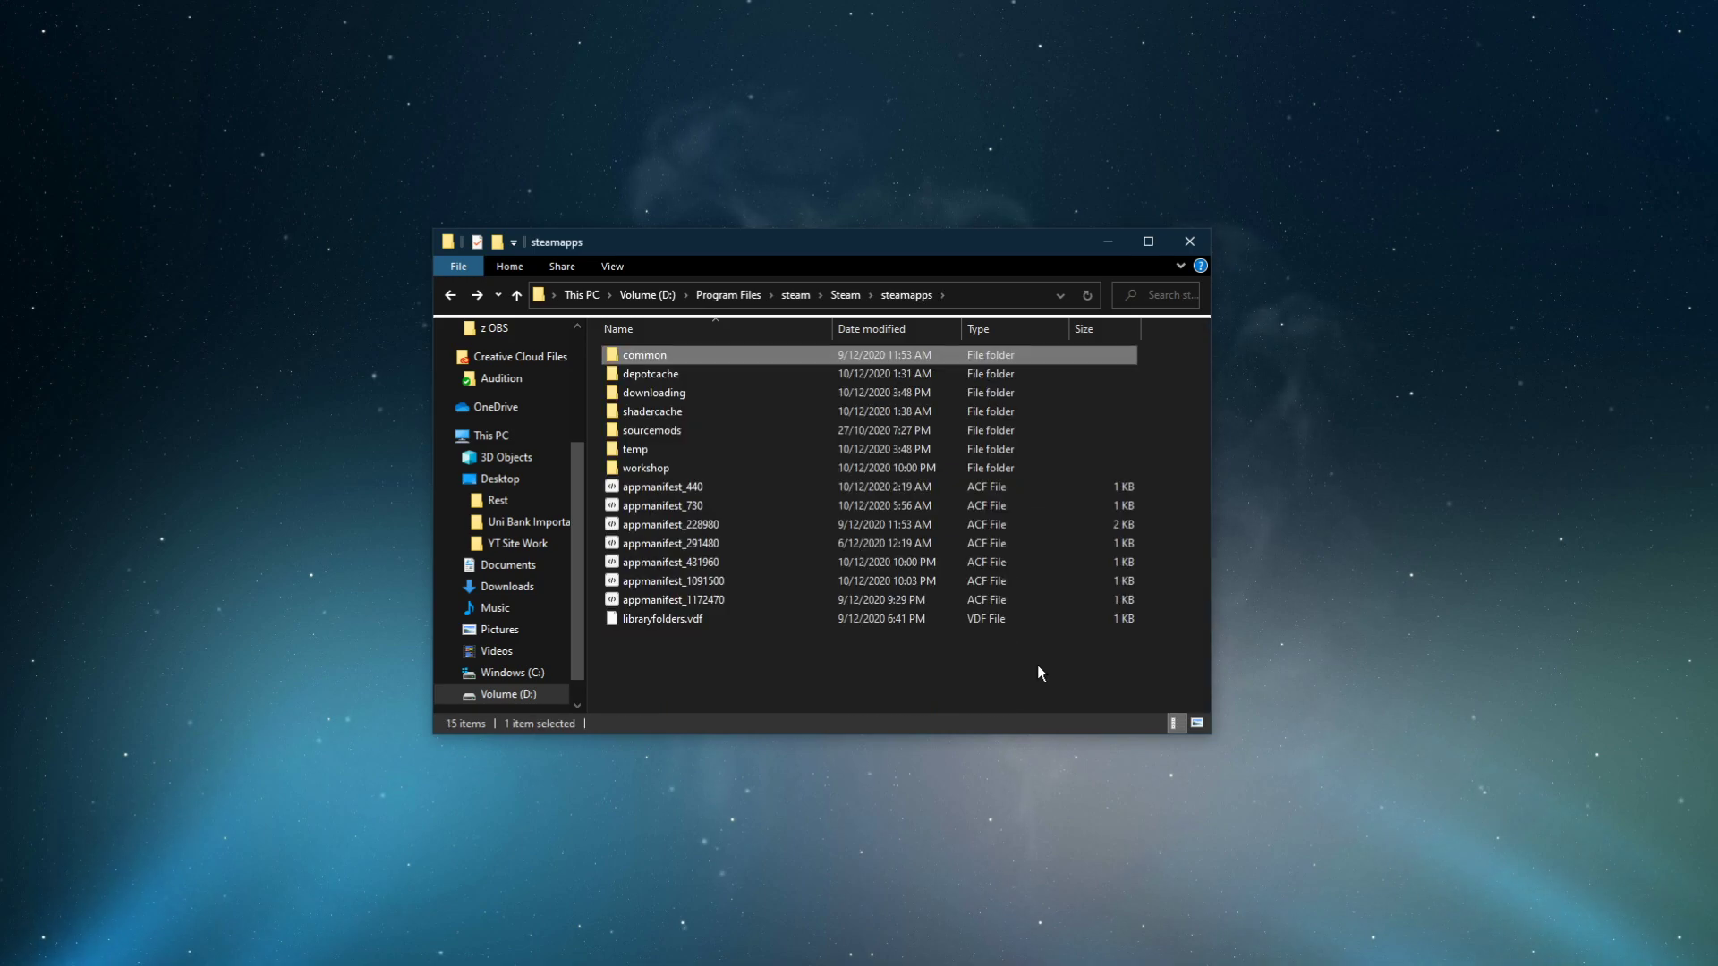
pyautogui.doubleClick(643, 354)
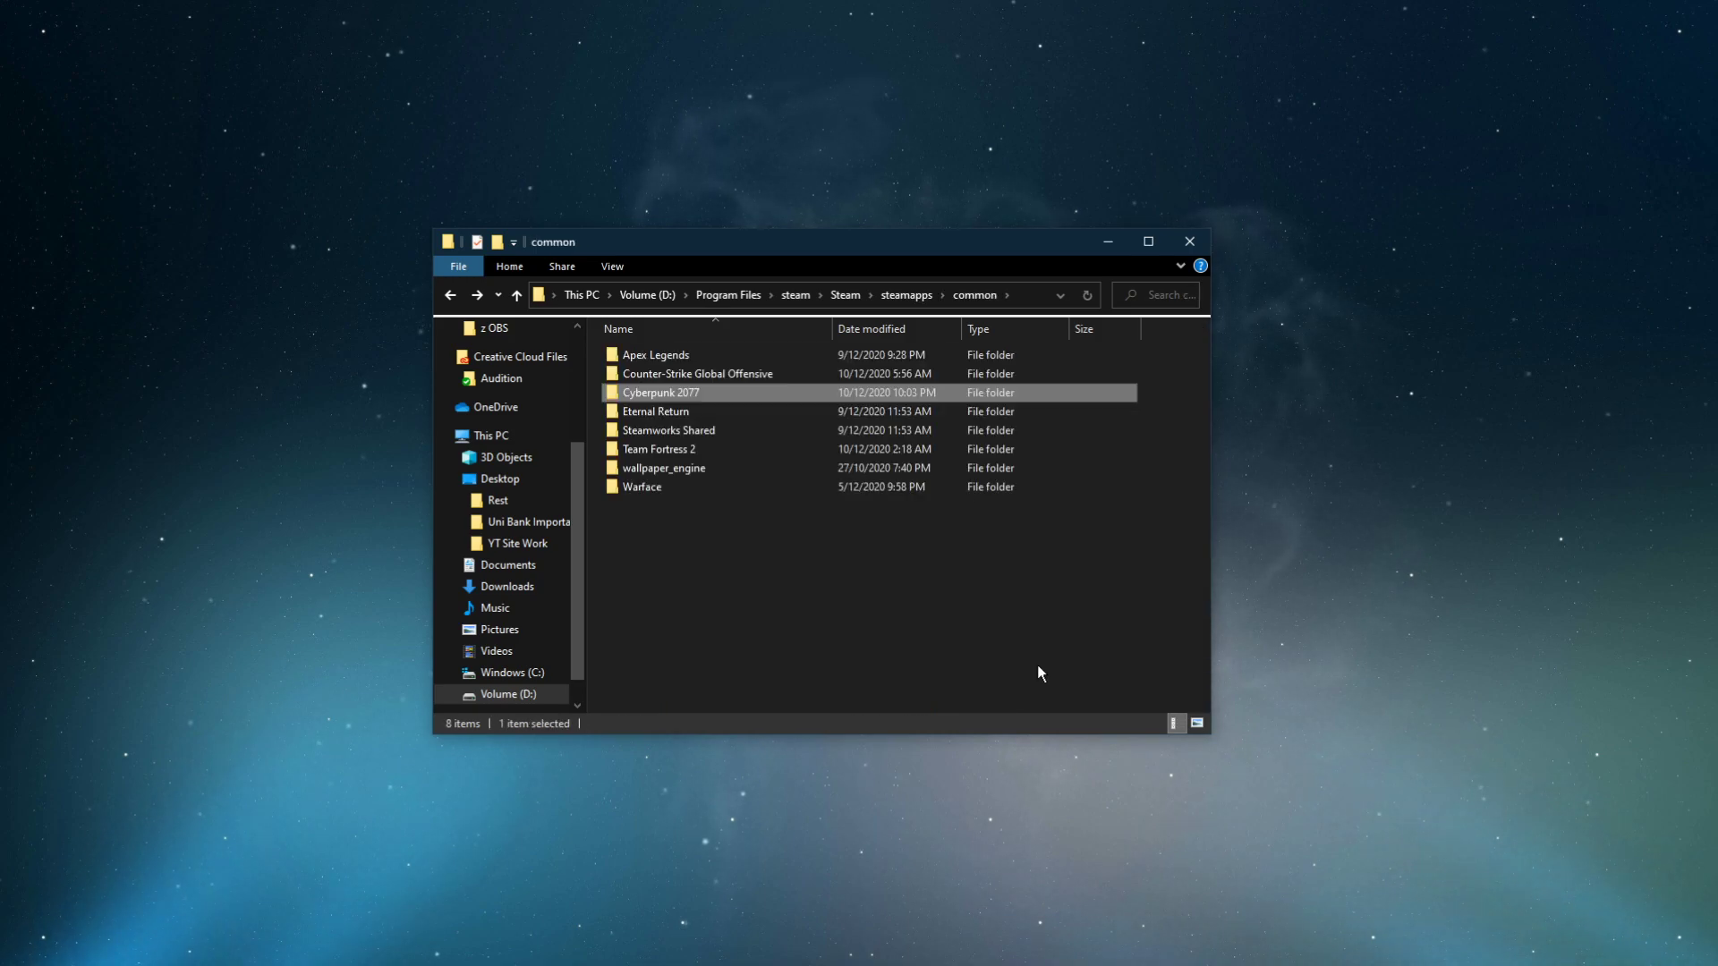
# Step: Continue into Cyberpunk 2077 > bin > x64 and bring up the context menu of Cyberpunk2077.exe
pyautogui.doubleClick(662, 392)
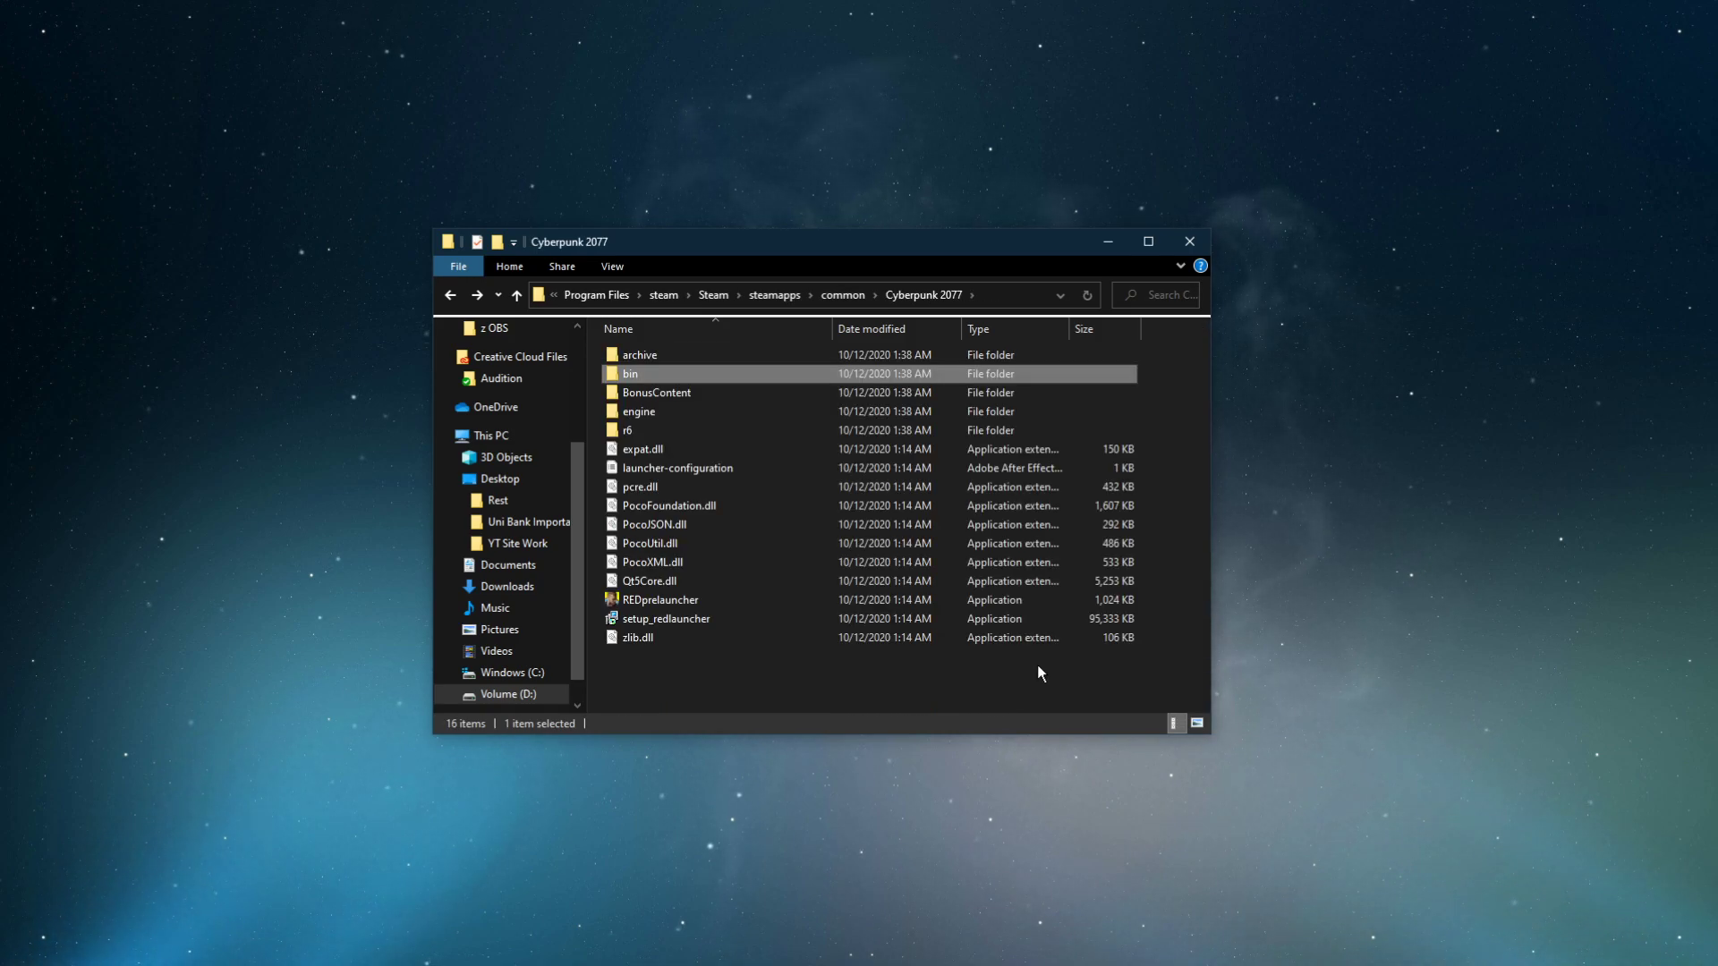
pyautogui.doubleClick(630, 374)
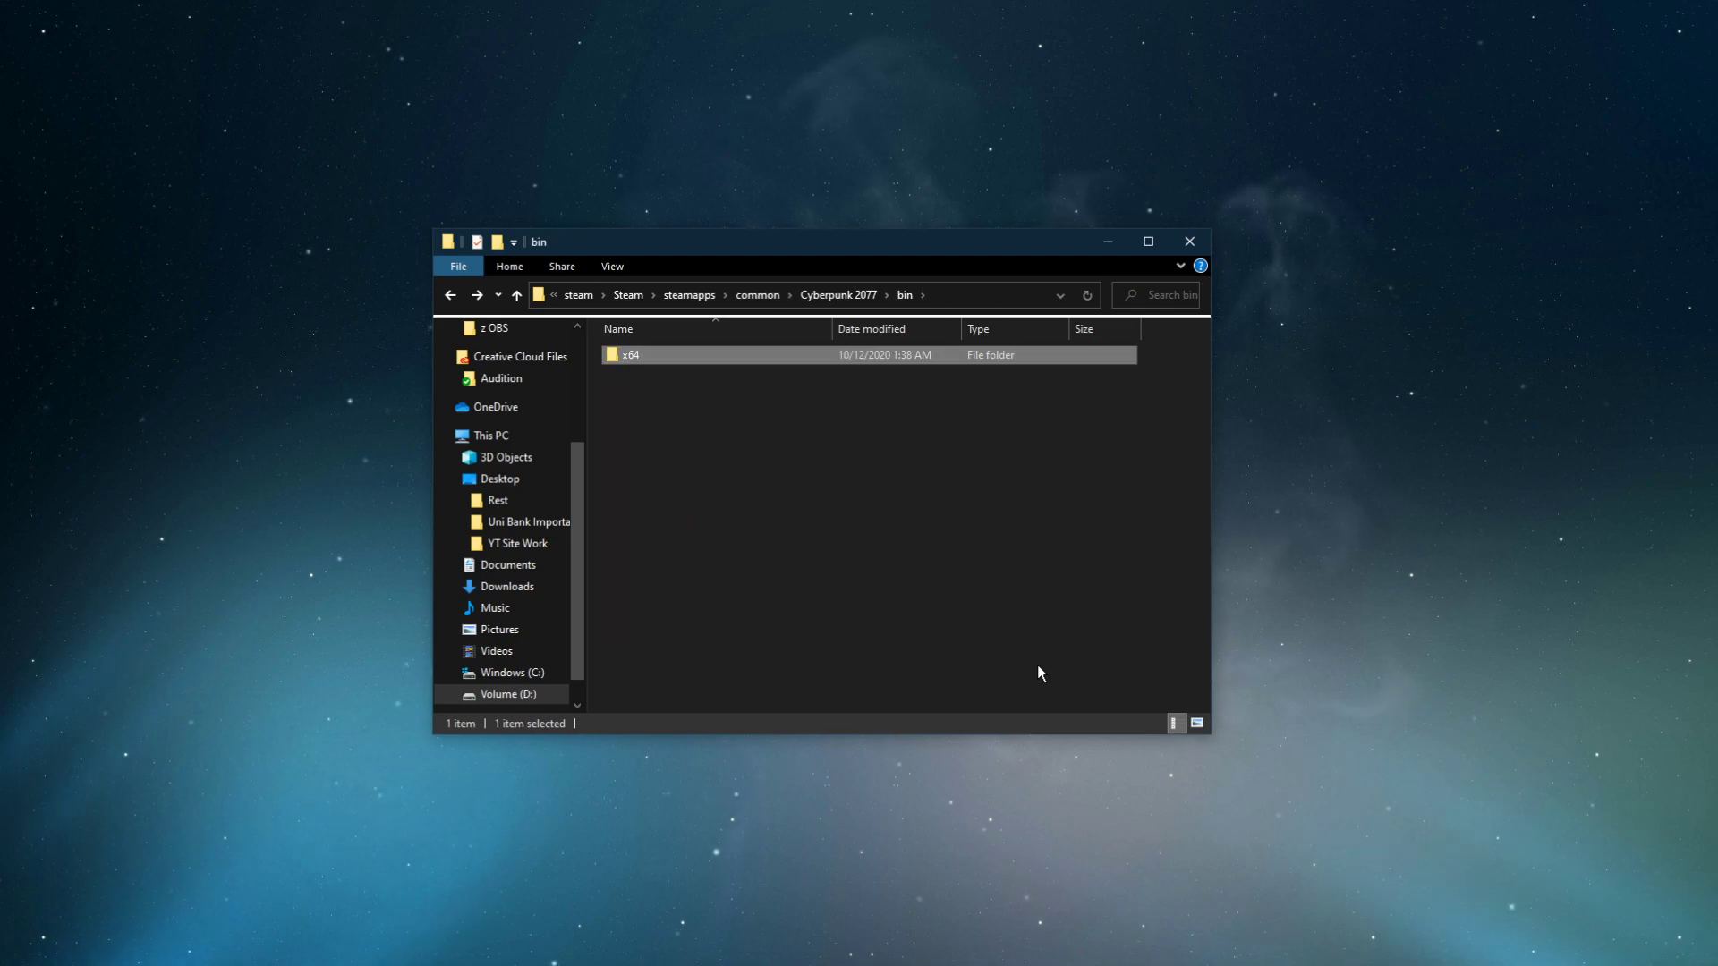
pyautogui.doubleClick(629, 355)
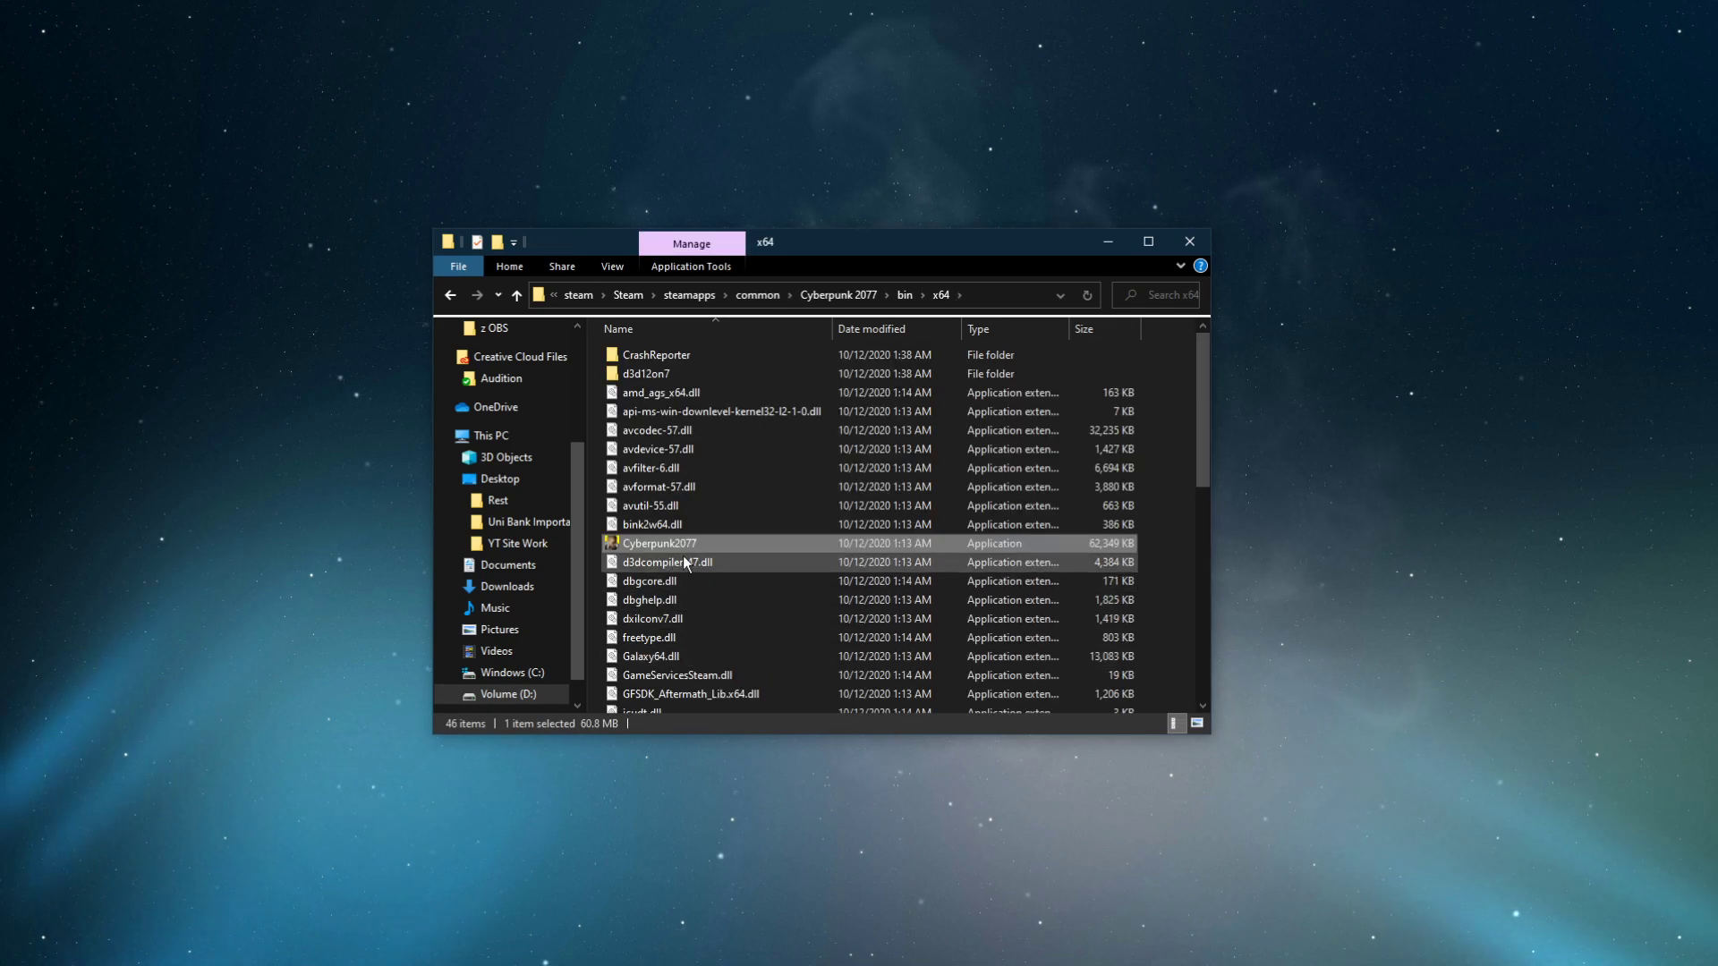
pyautogui.rightClick(658, 543)
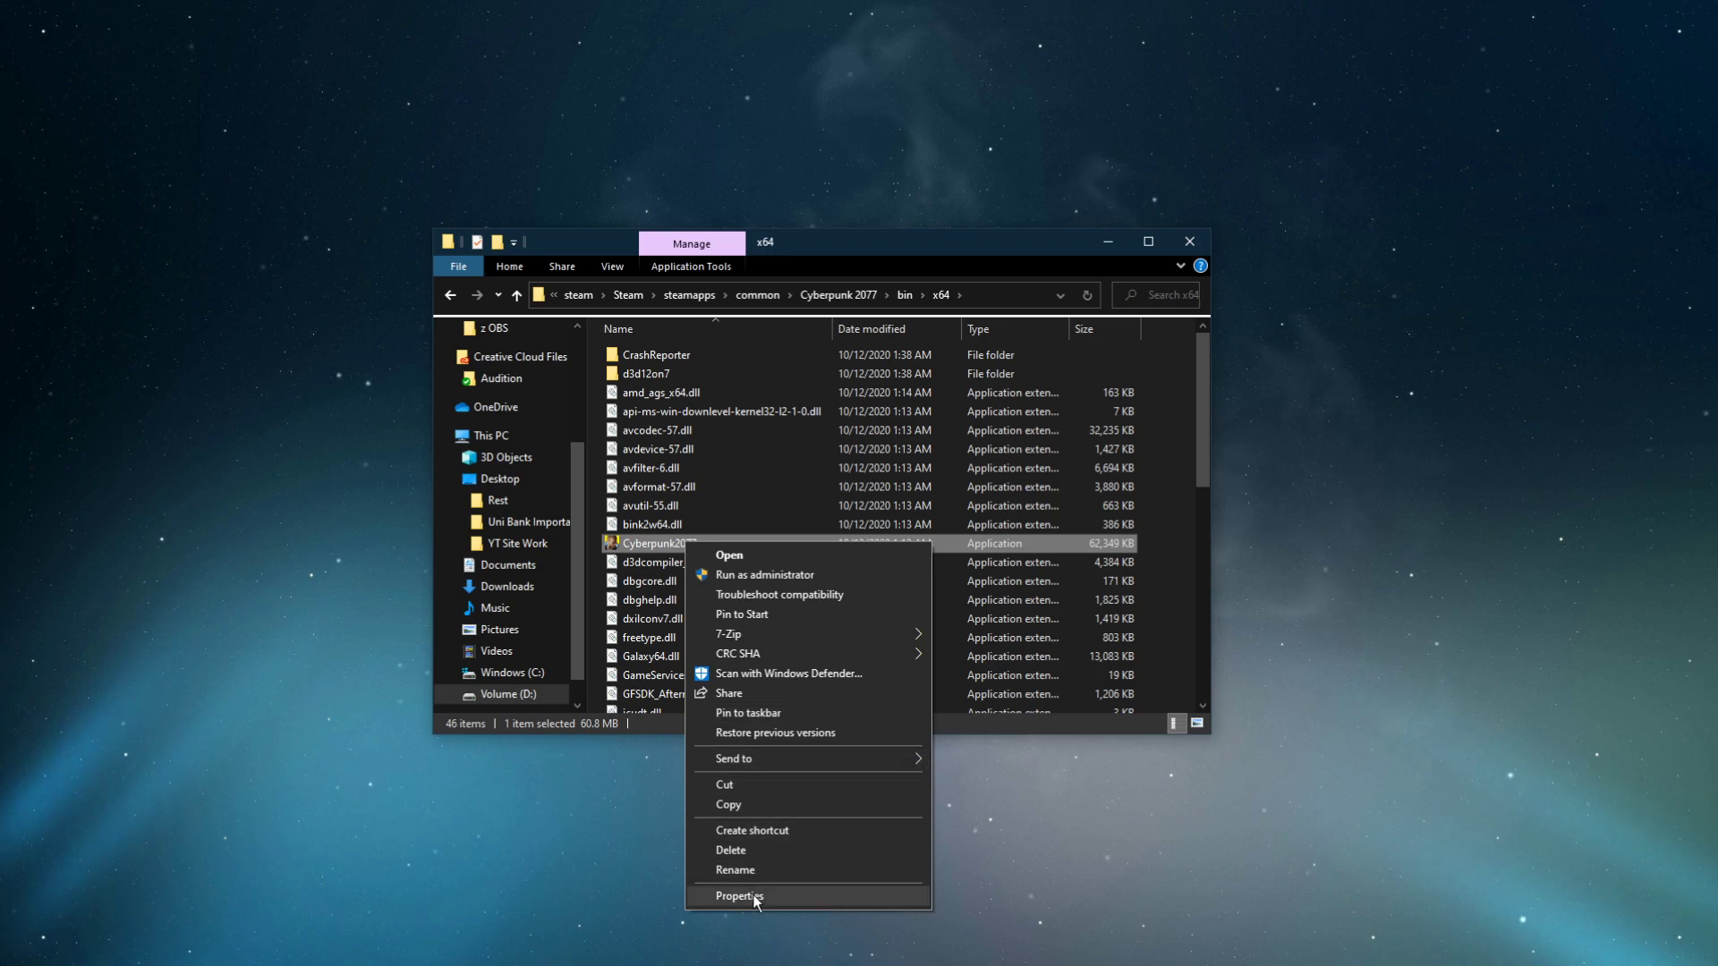
# Step: In the executable's Compatibility properties, tick Disable fullscreen optimizations and apply it
pyautogui.click(740, 897)
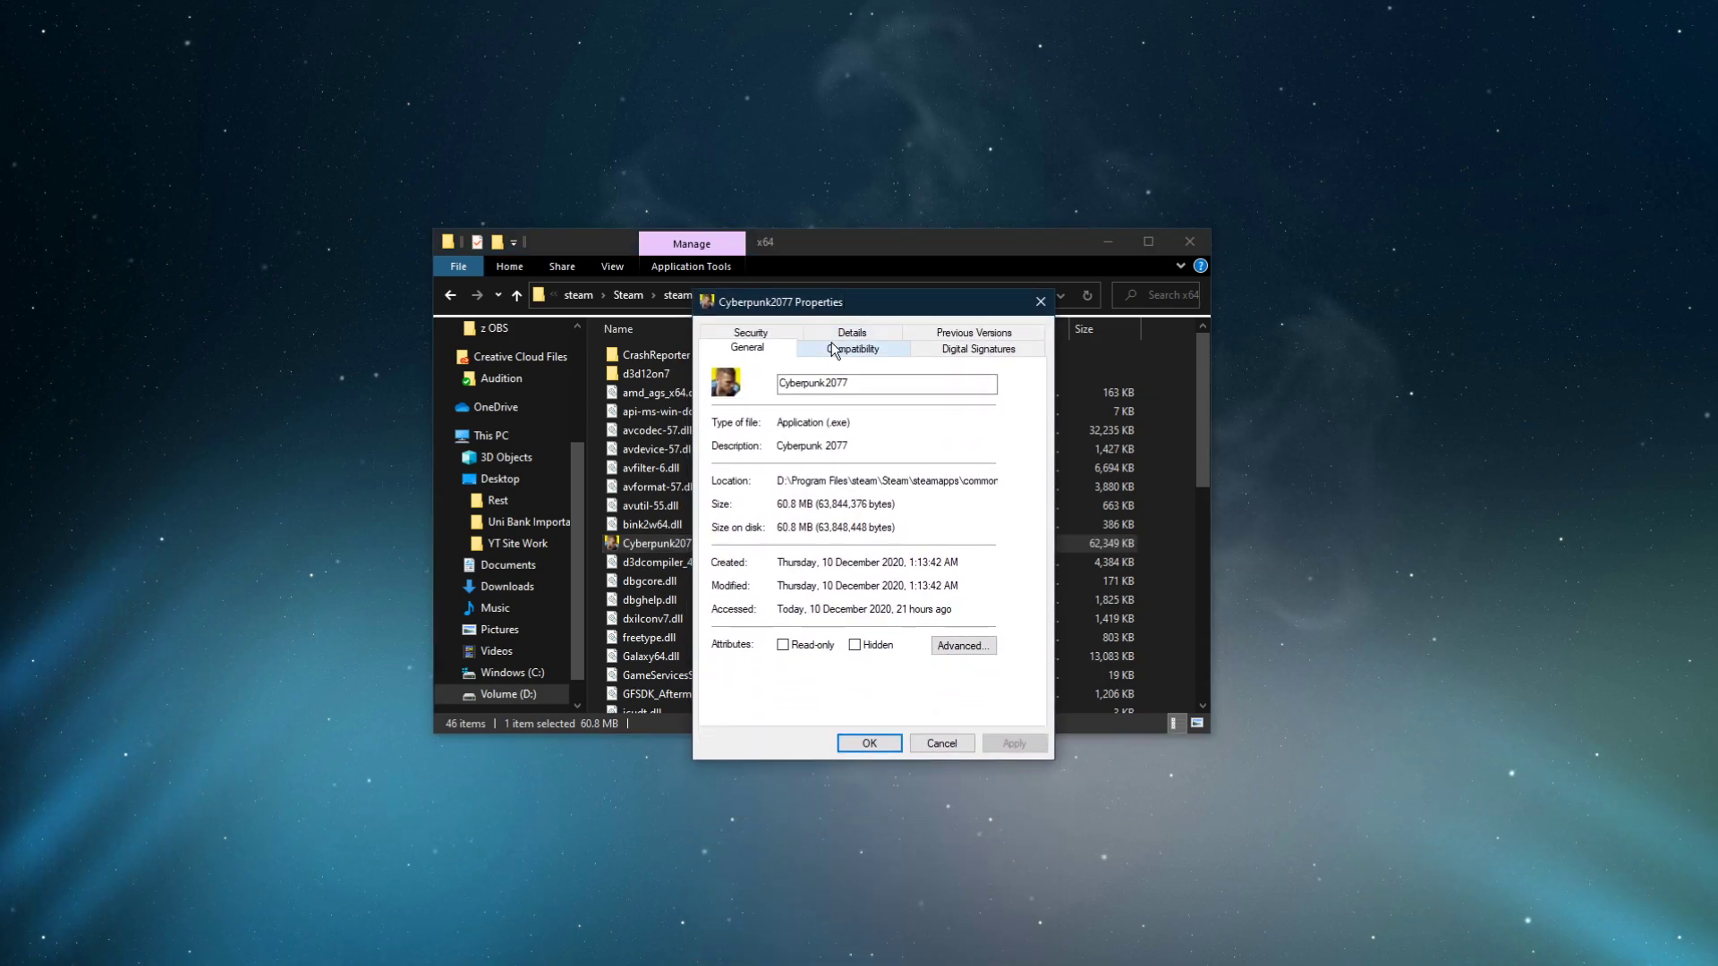
pyautogui.click(853, 348)
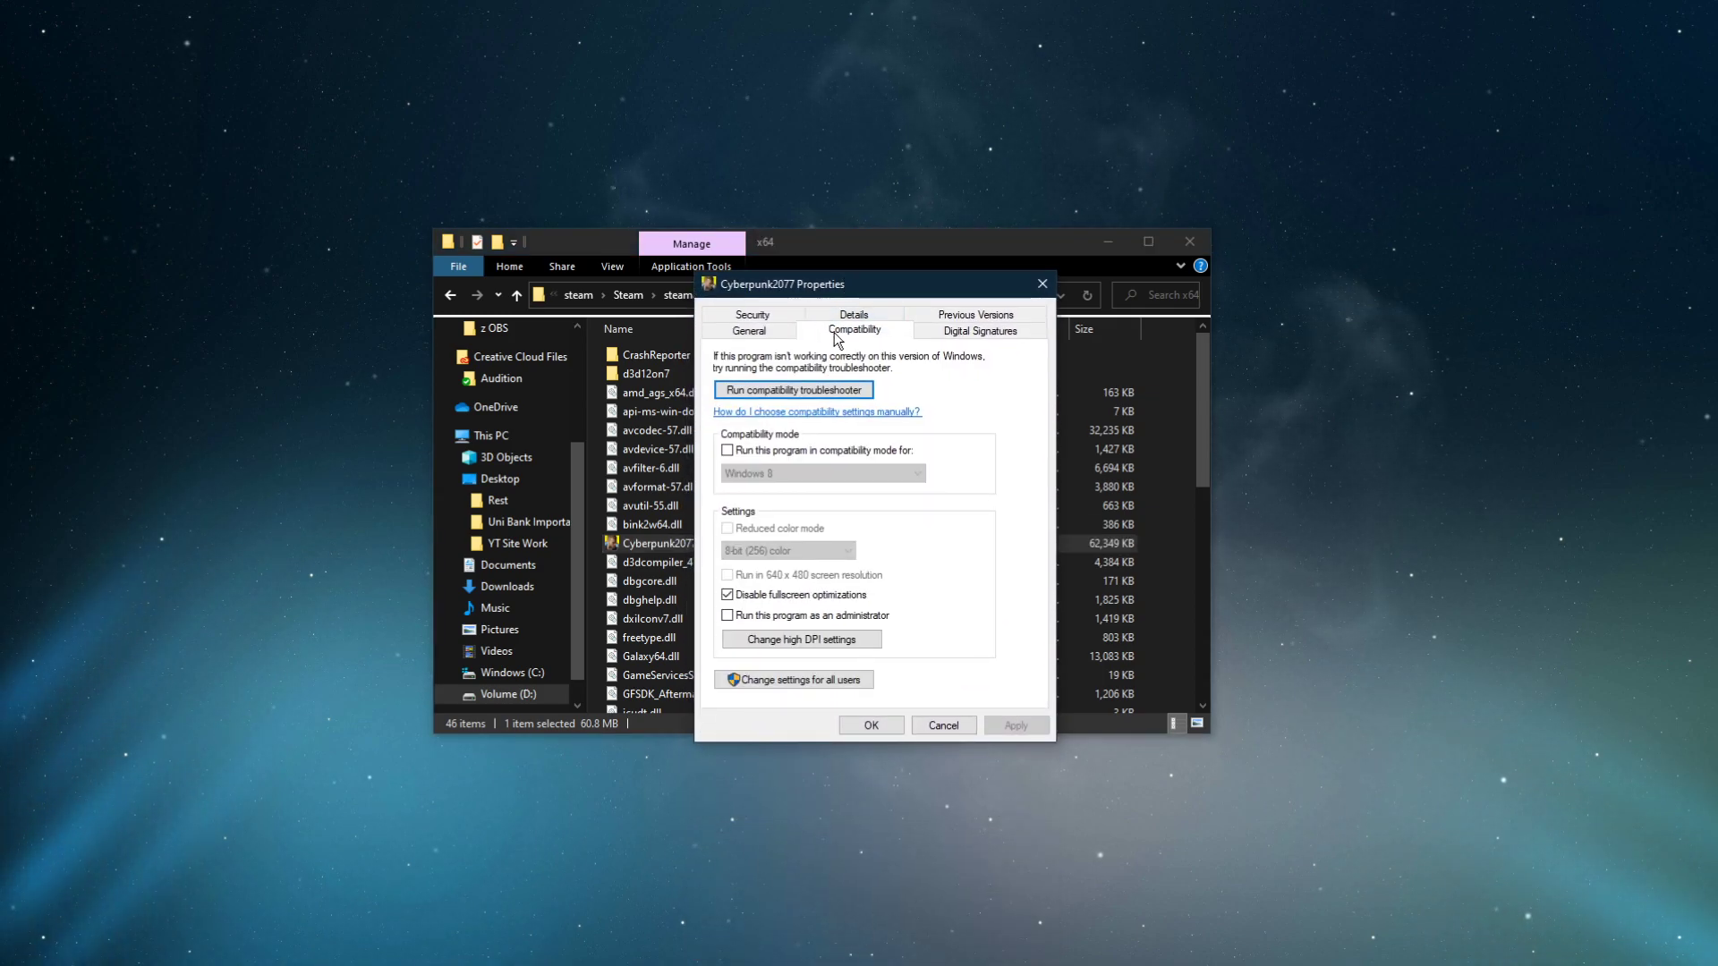
pyautogui.click(727, 594)
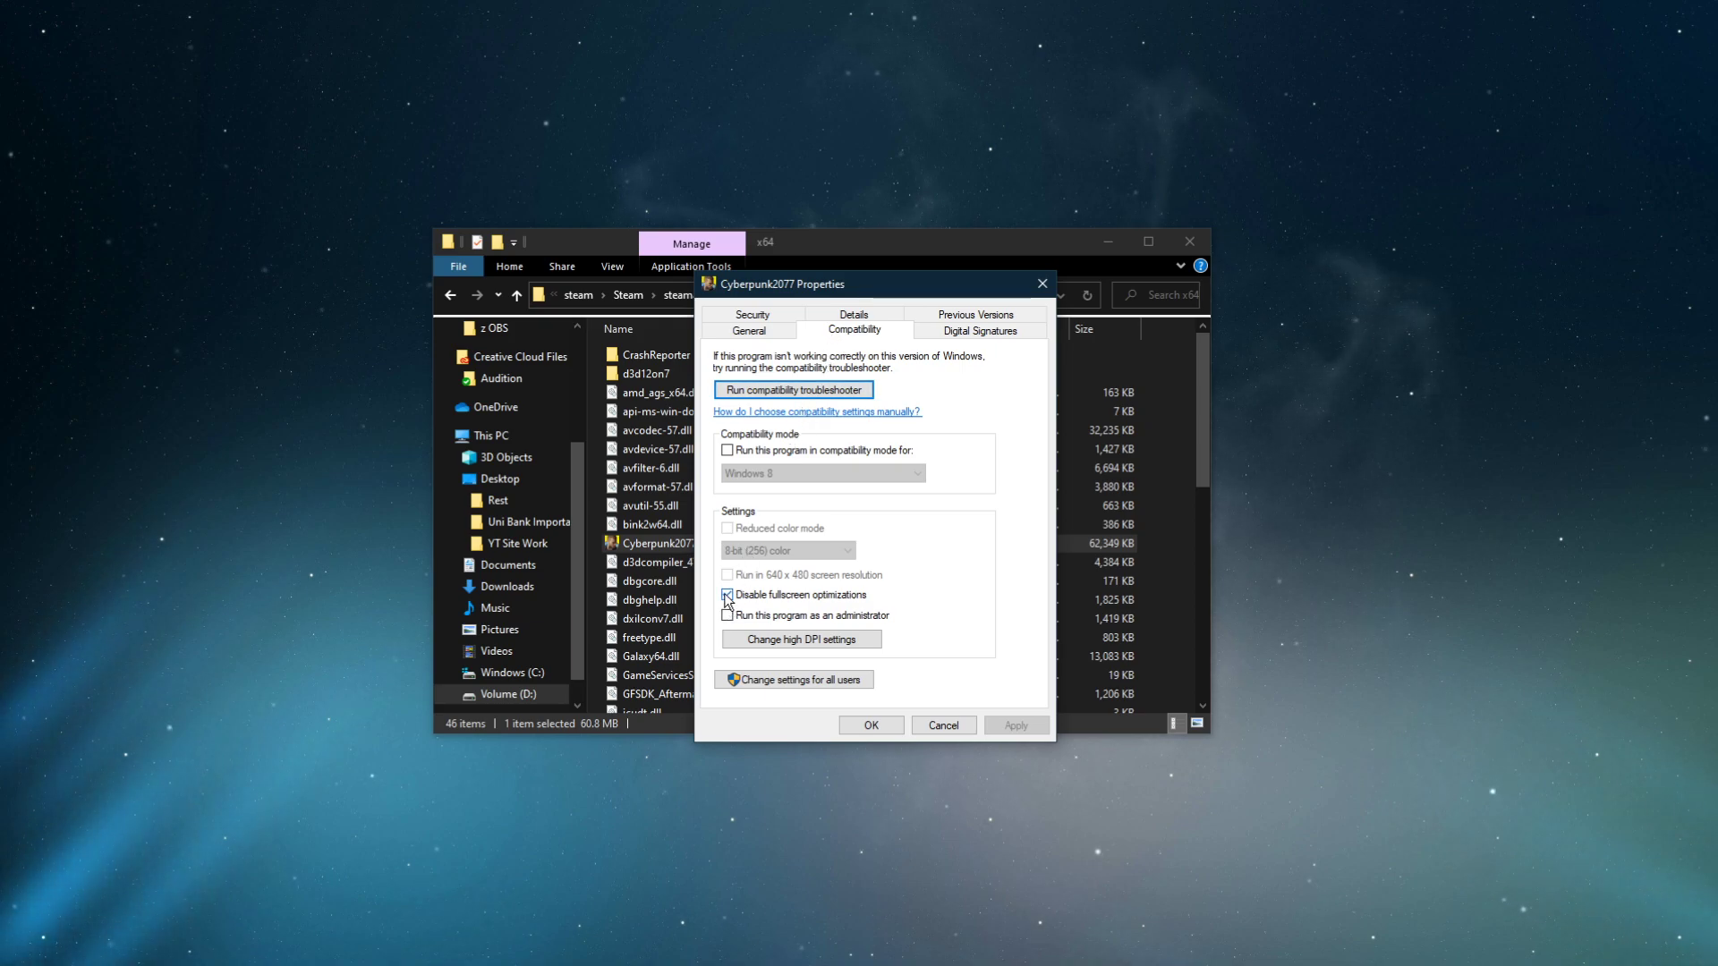
pyautogui.click(726, 594)
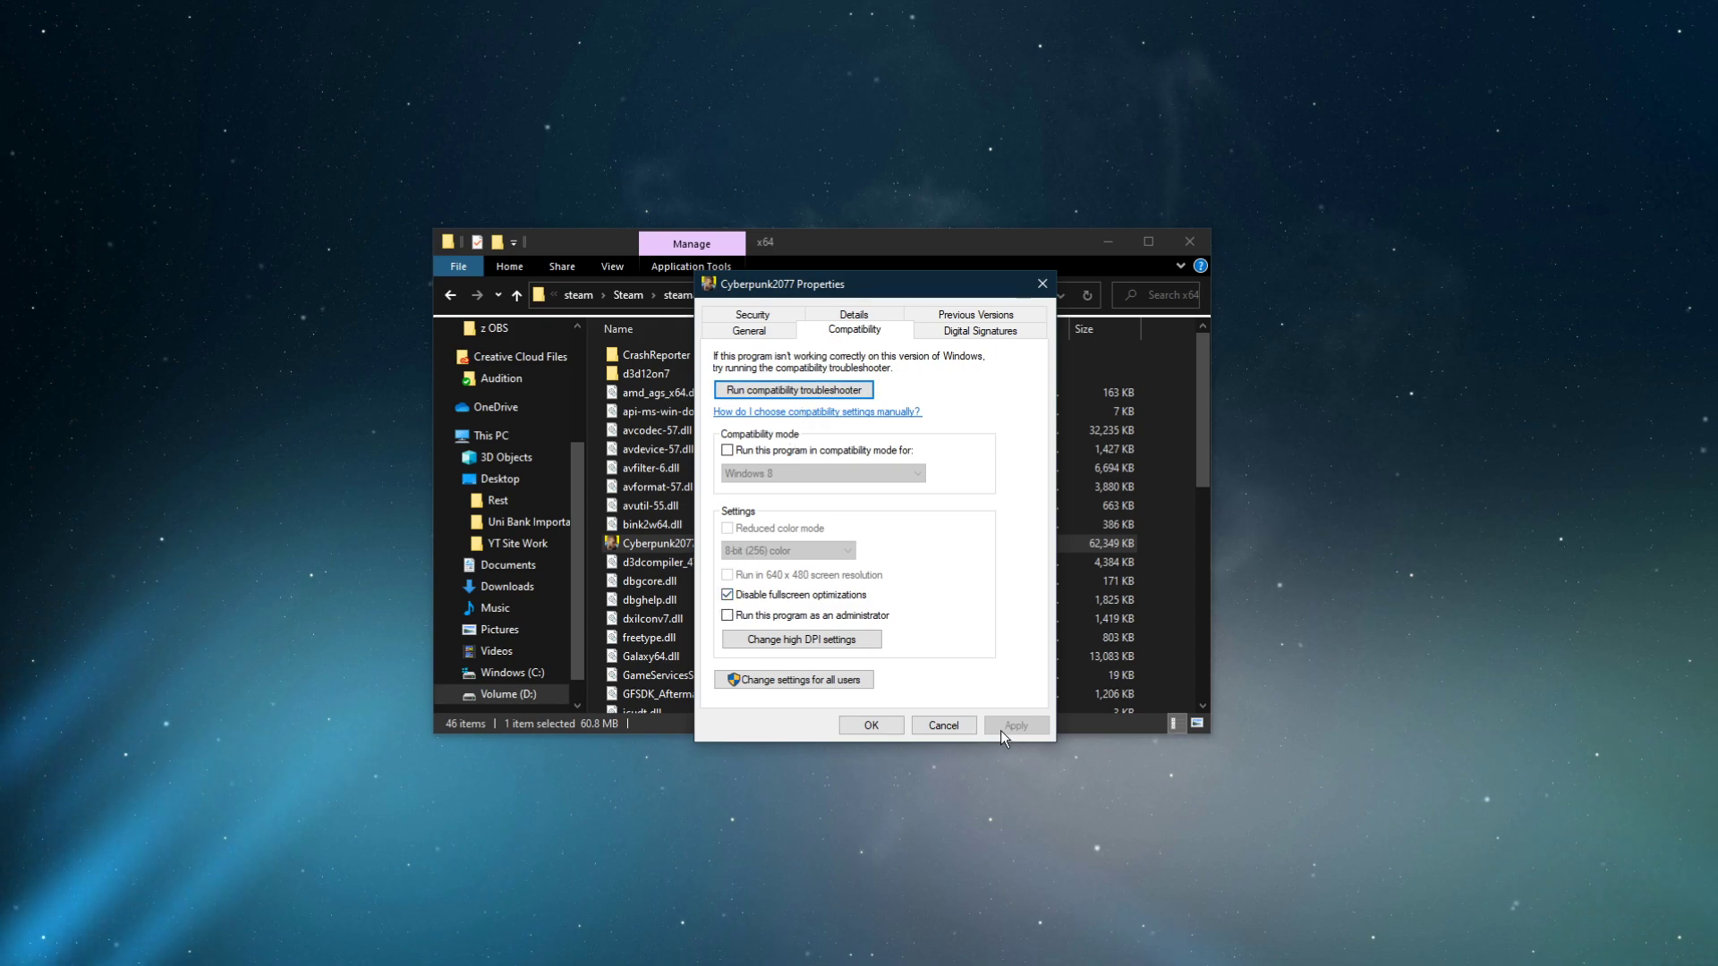